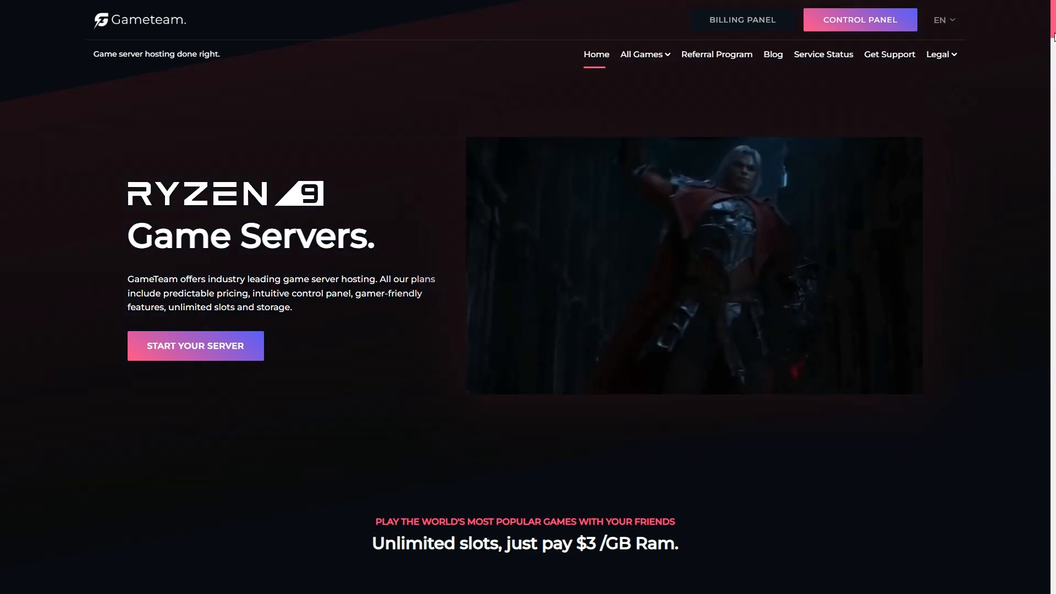
- Choose the Palworld tile in the games grid to reach its server hosting page
scroll("down", 3)
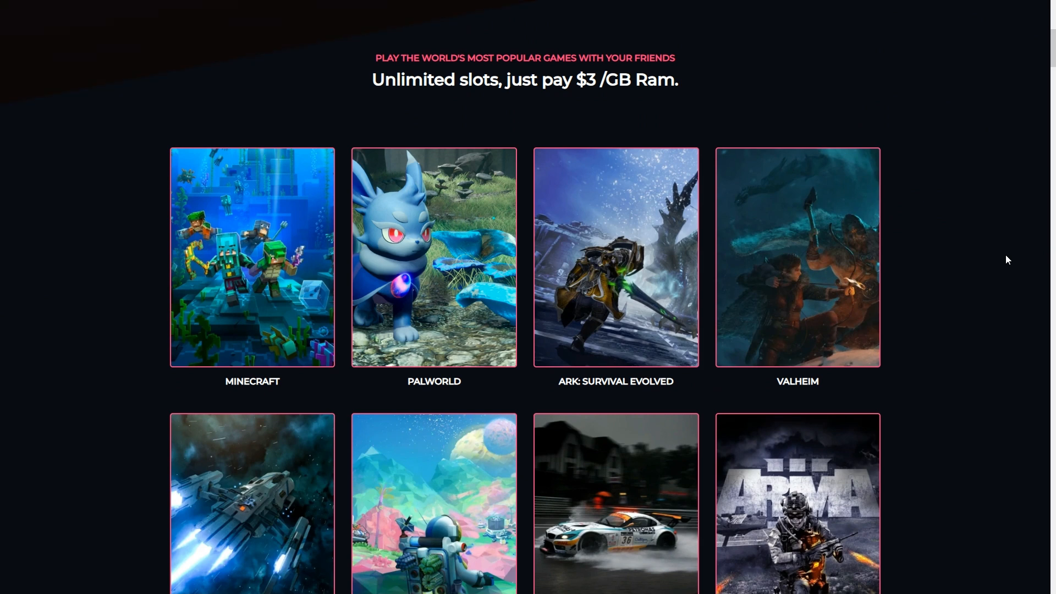
mouse_move(275, 250)
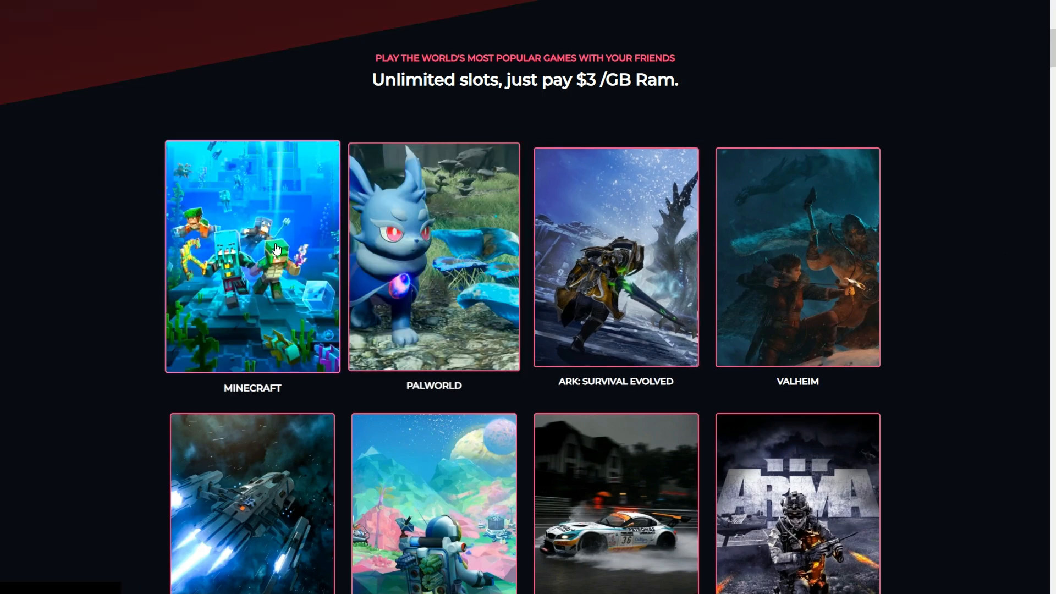
scroll("down", 3)
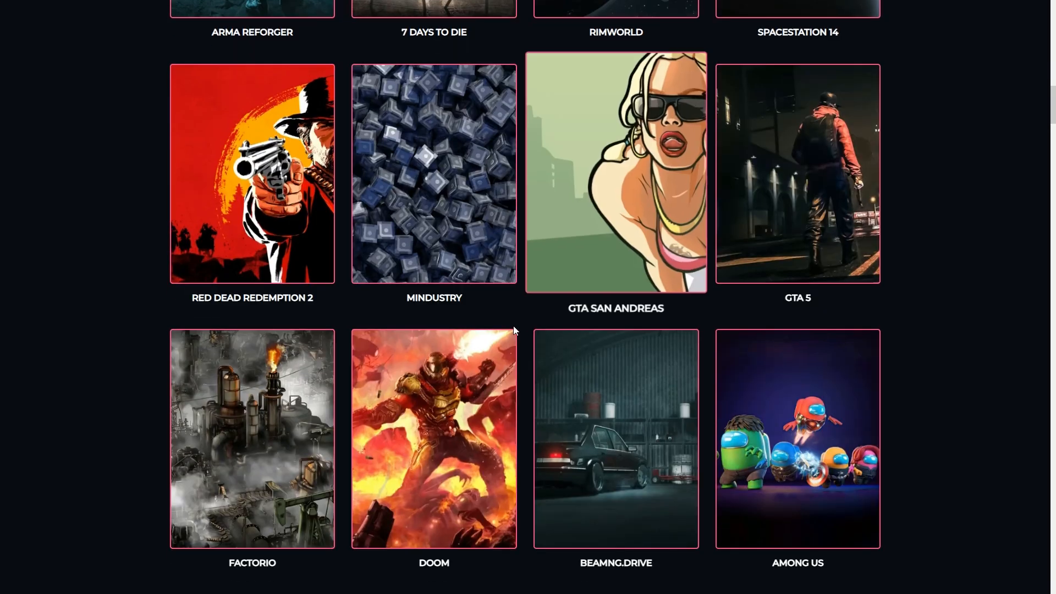
scroll("up", 3)
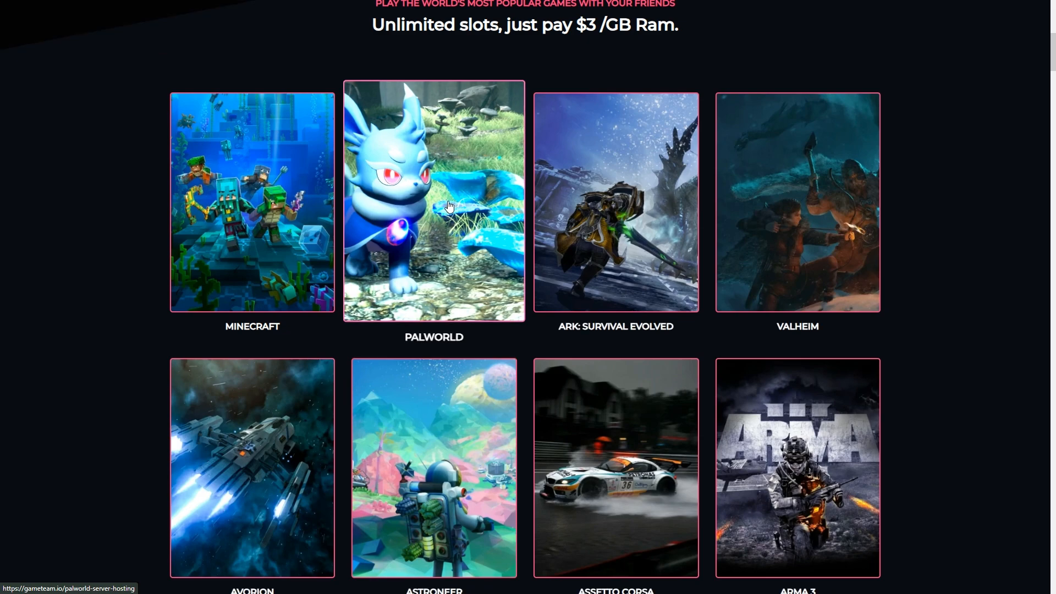
left_click(433, 200)
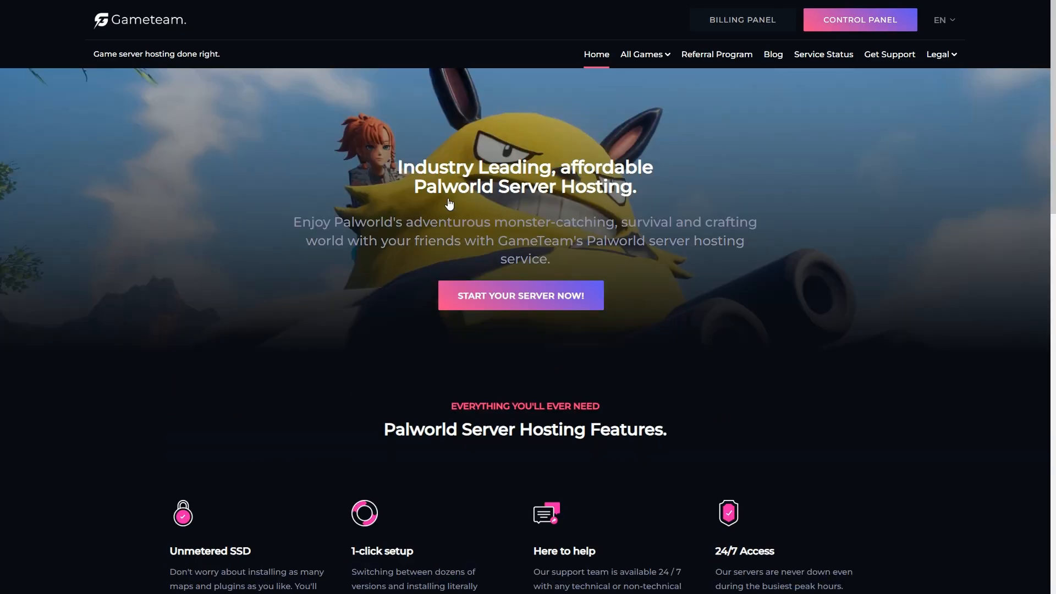
mouse_move(305, 231)
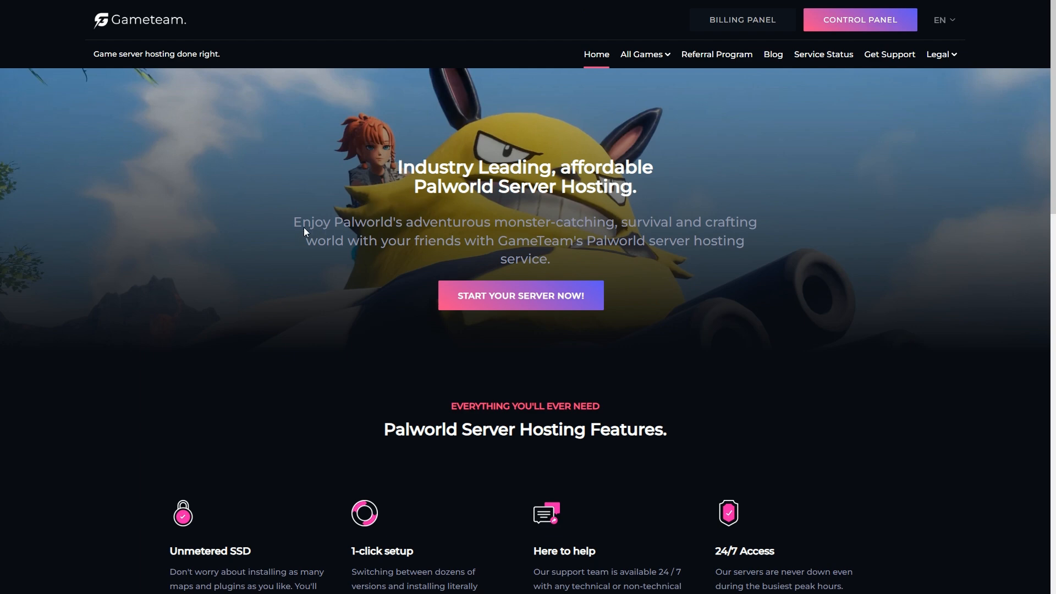
scroll("down", 3)
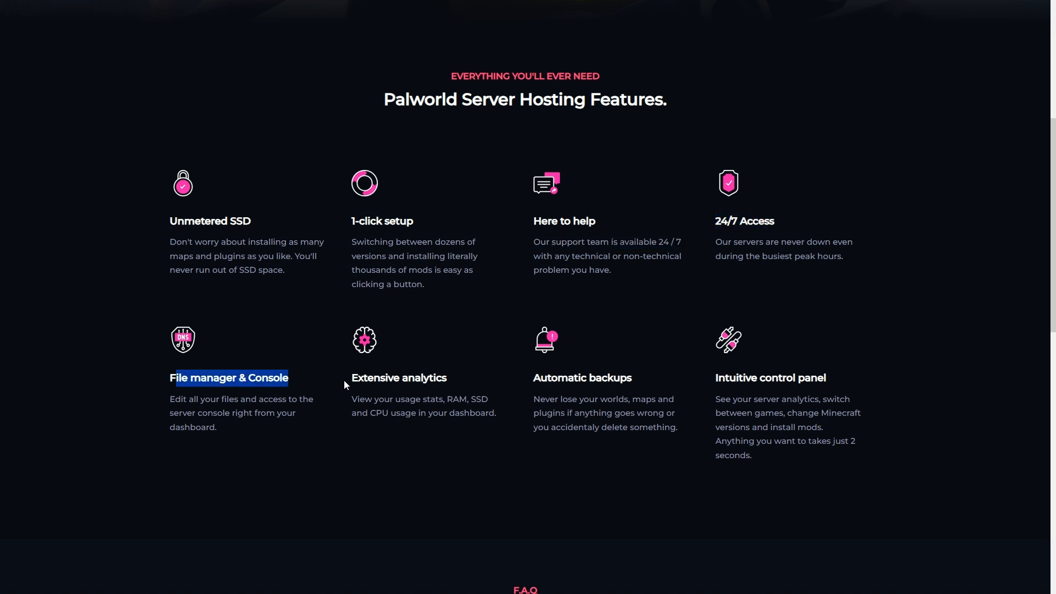
mouse_move(564, 387)
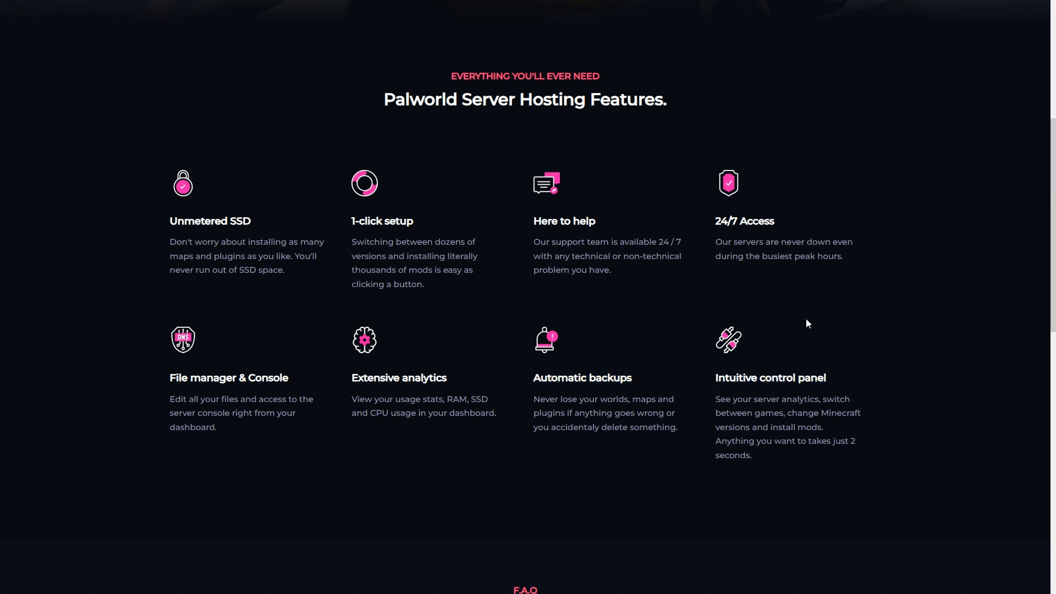
scroll("down", 3)
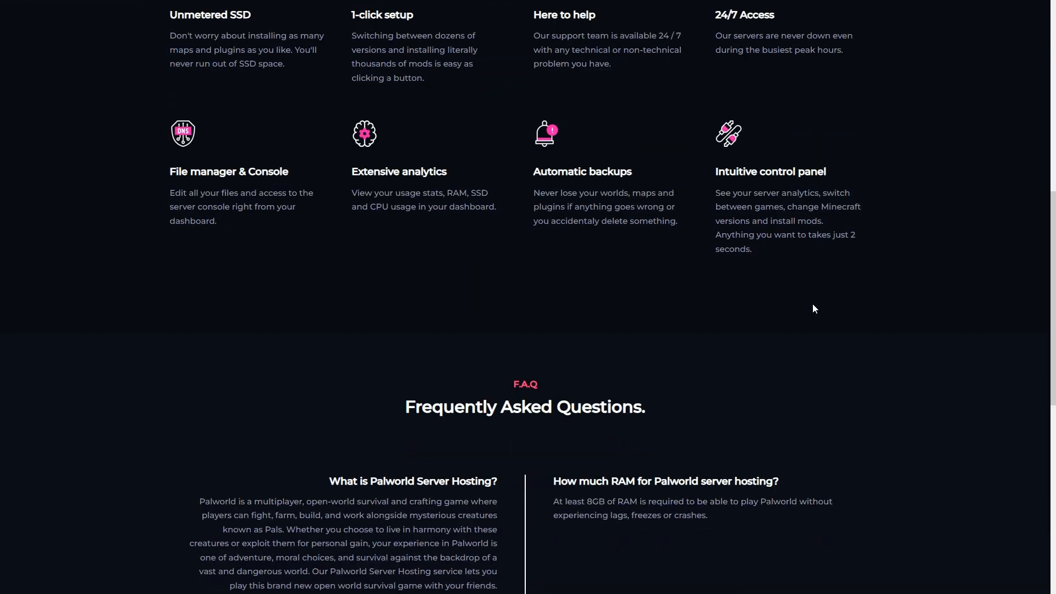
scroll("down", 3)
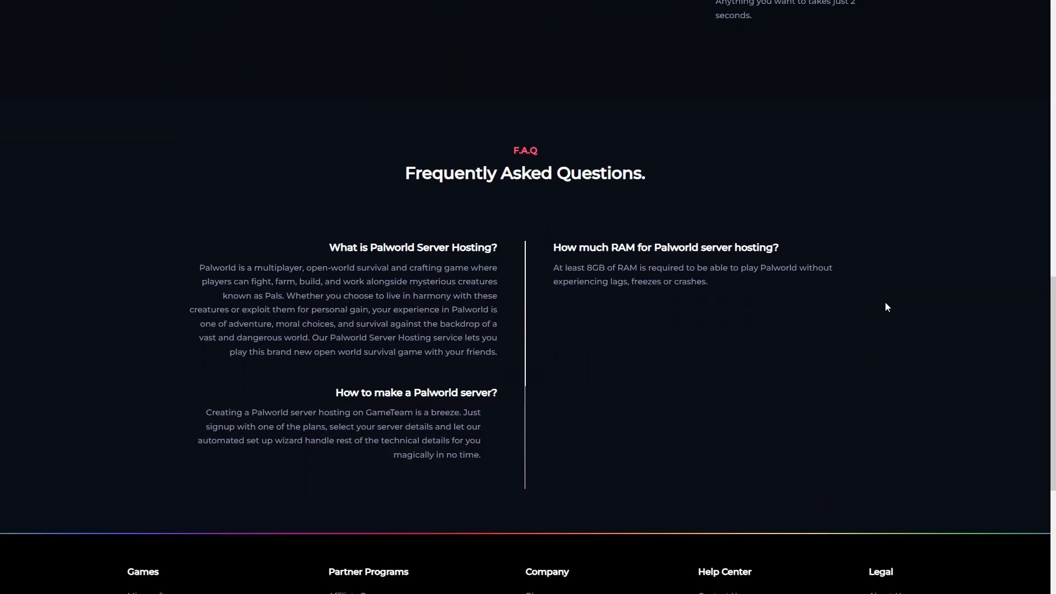
scroll("up", 3)
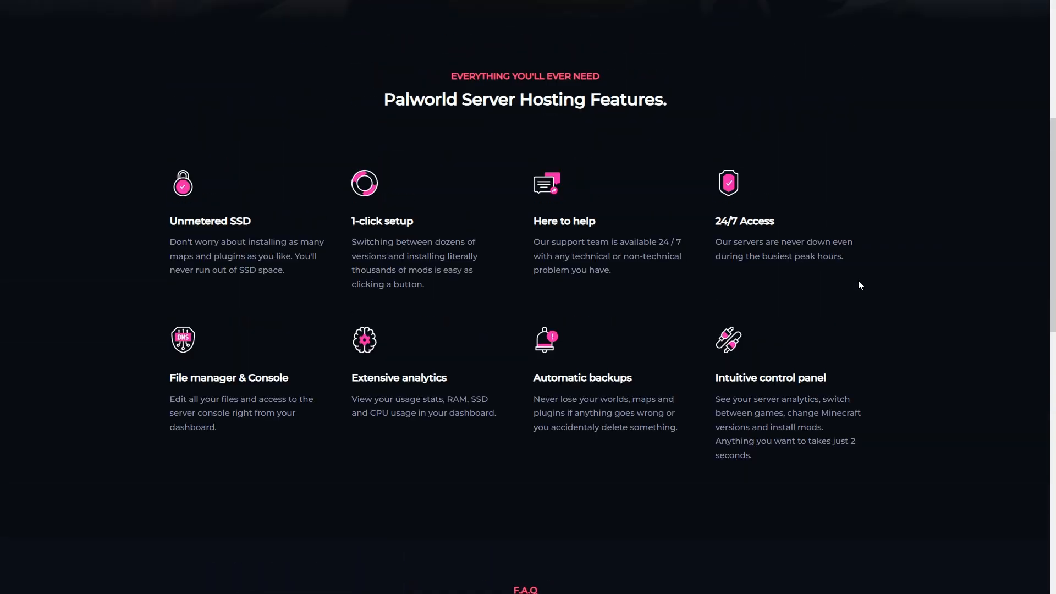
scroll("up", 3)
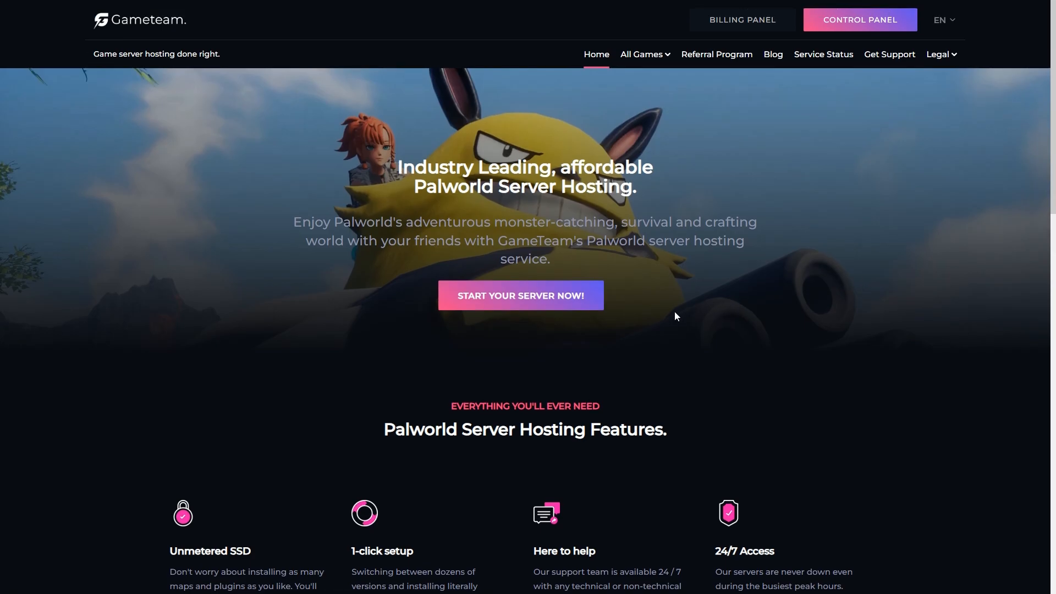
mouse_move(673, 356)
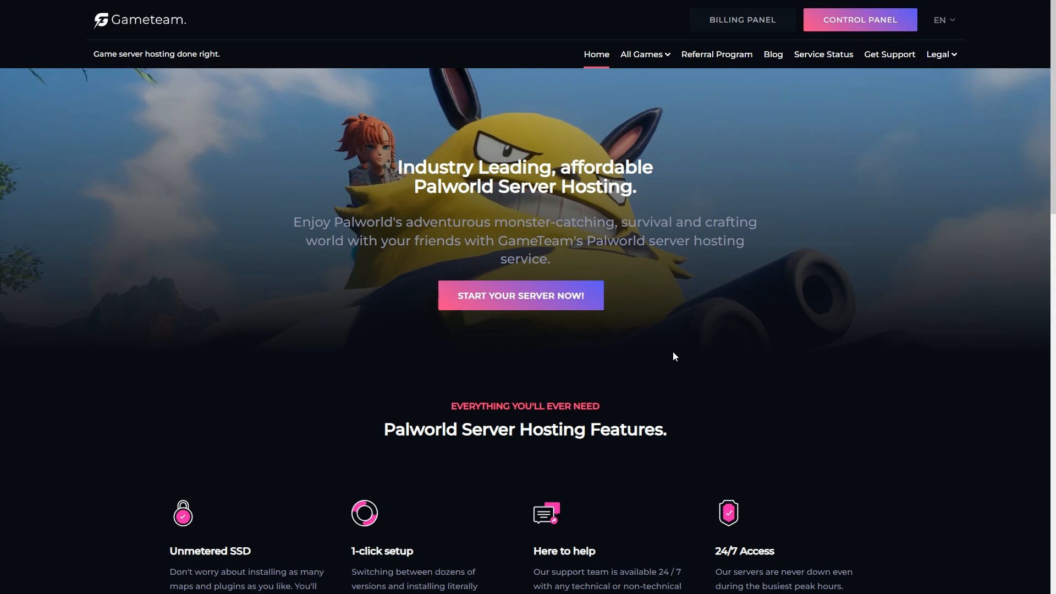
- Start a Palworld server order, dismiss the cookie notice and host it in Germany
left_click(521, 295)
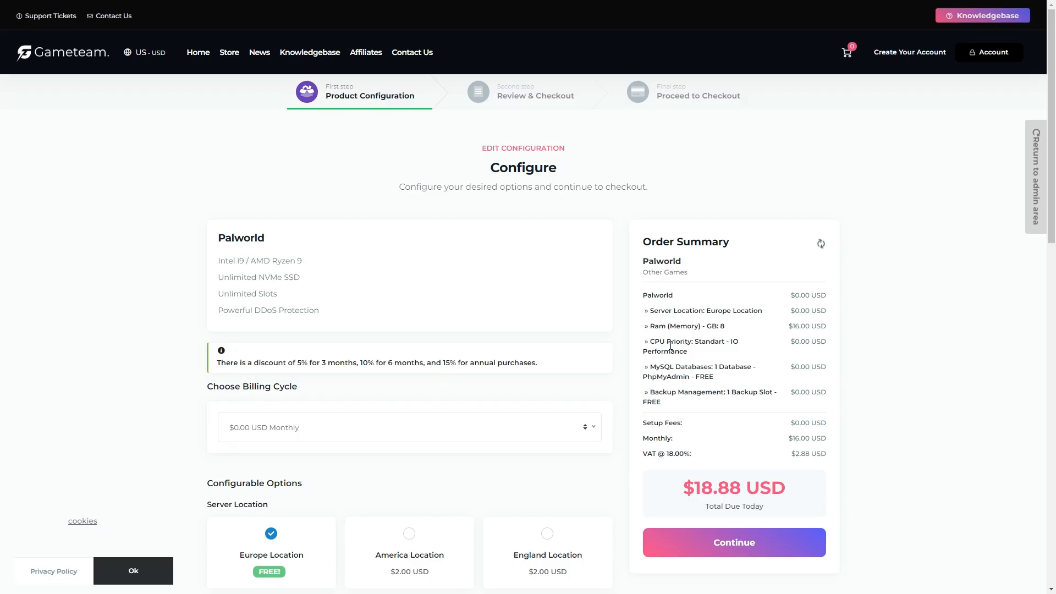
left_click(133, 571)
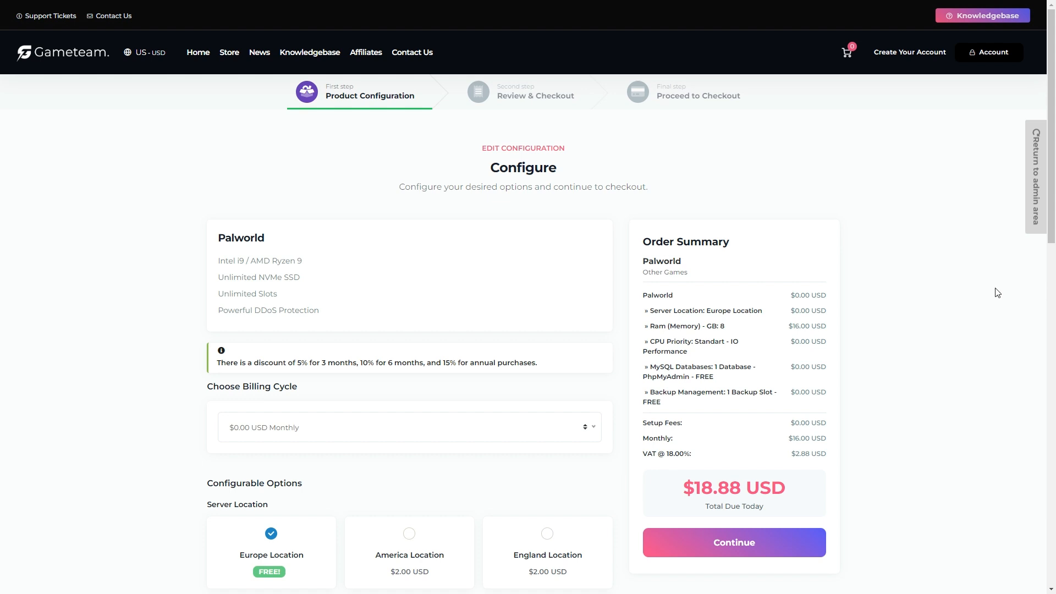
mouse_move(926, 310)
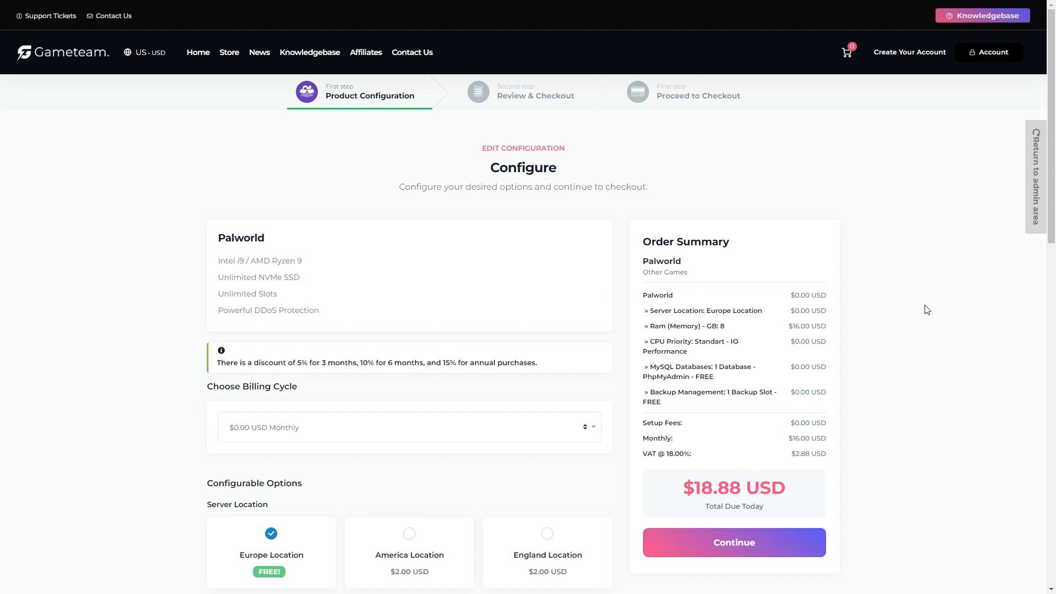
scroll("down", 3)
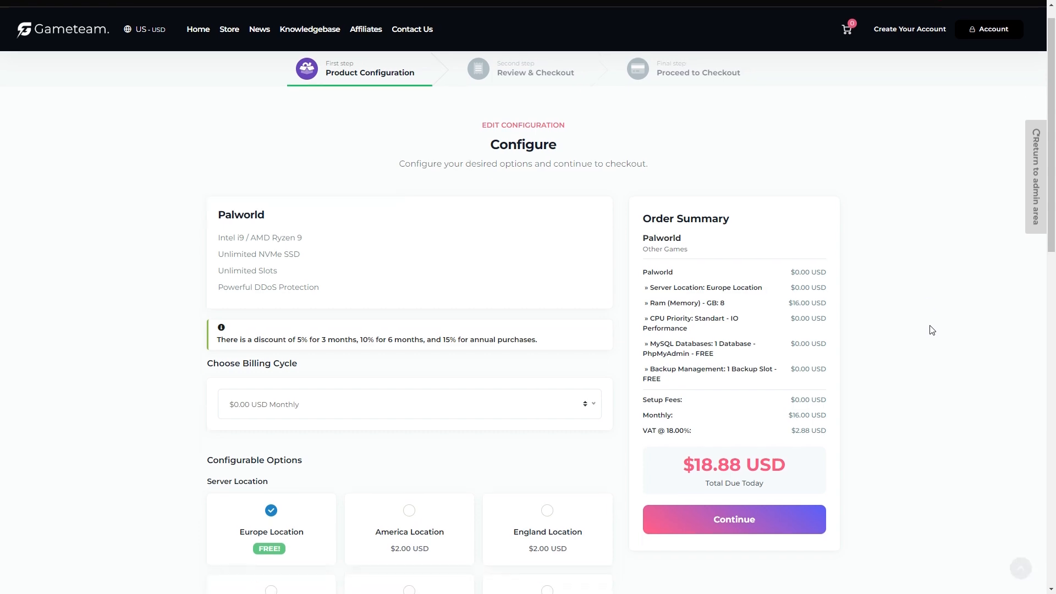
scroll("down", 3)
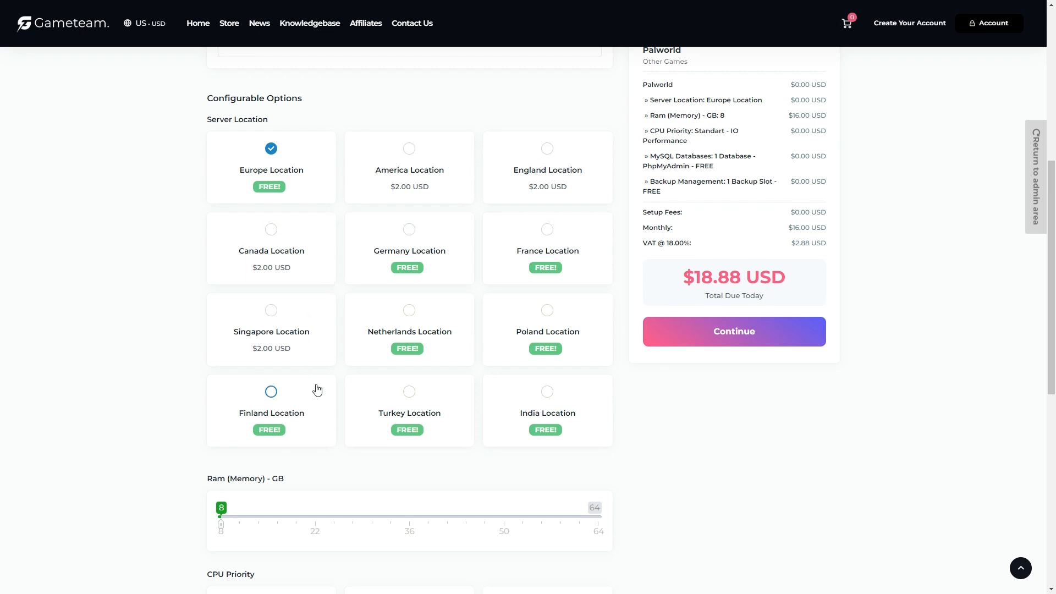
left_click(410, 228)
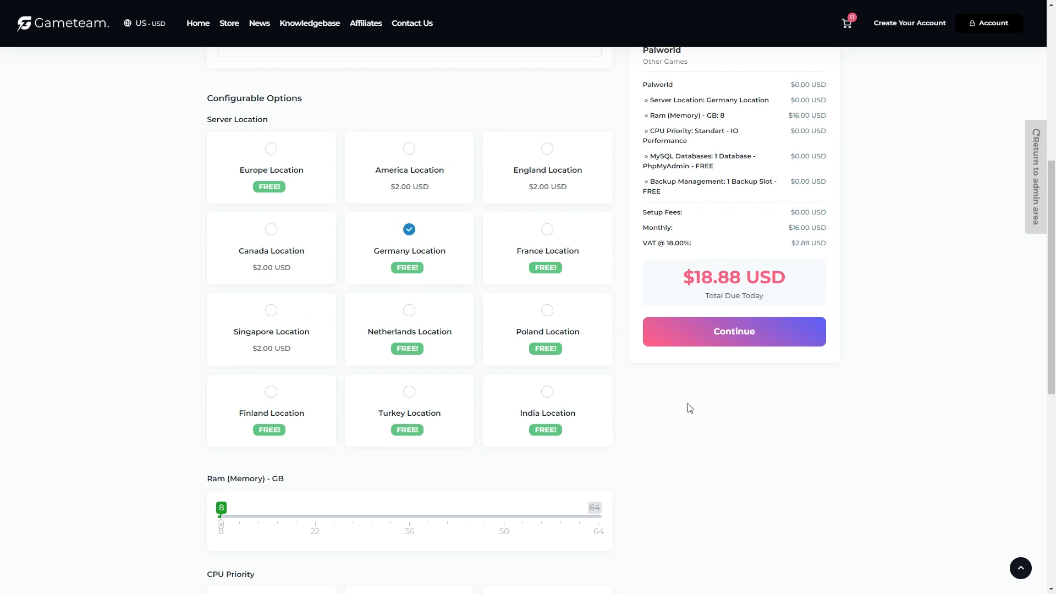
- Keep the single free MySQL database and continue to Review & Checkout
scroll("down", 3)
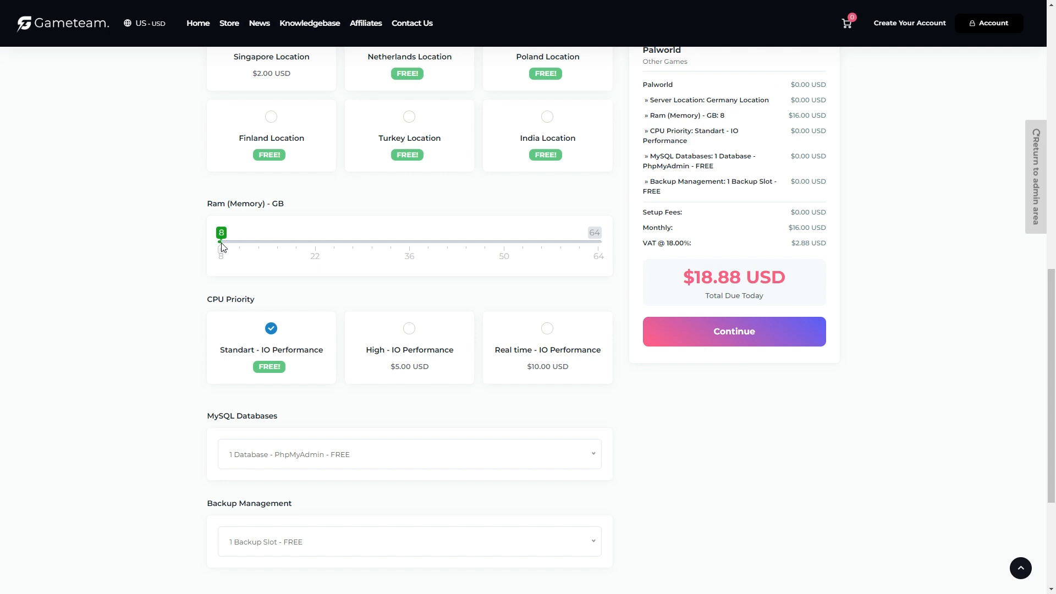
mouse_move(241, 253)
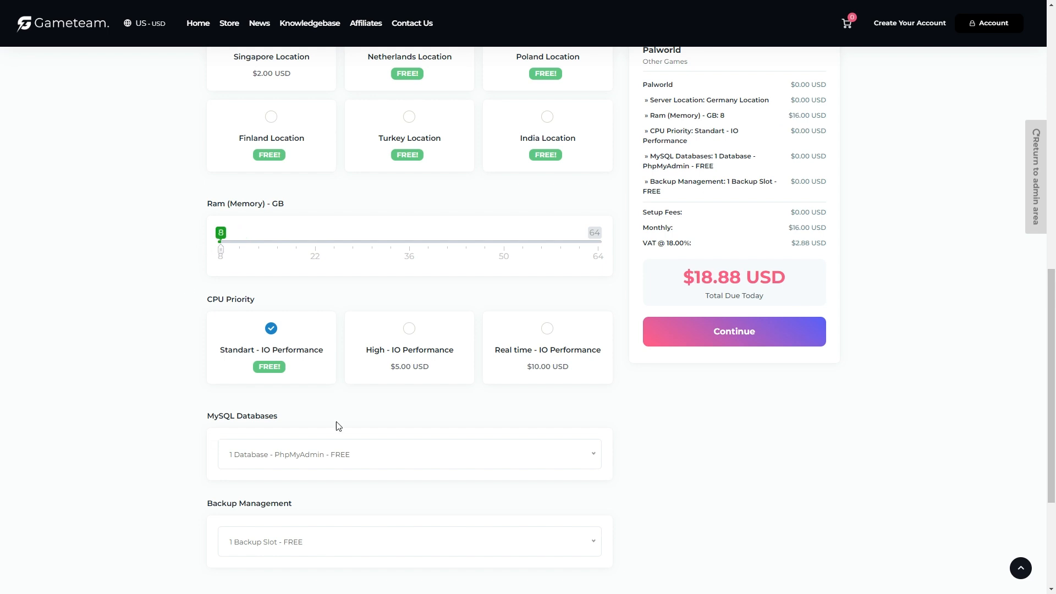
left_click(409, 454)
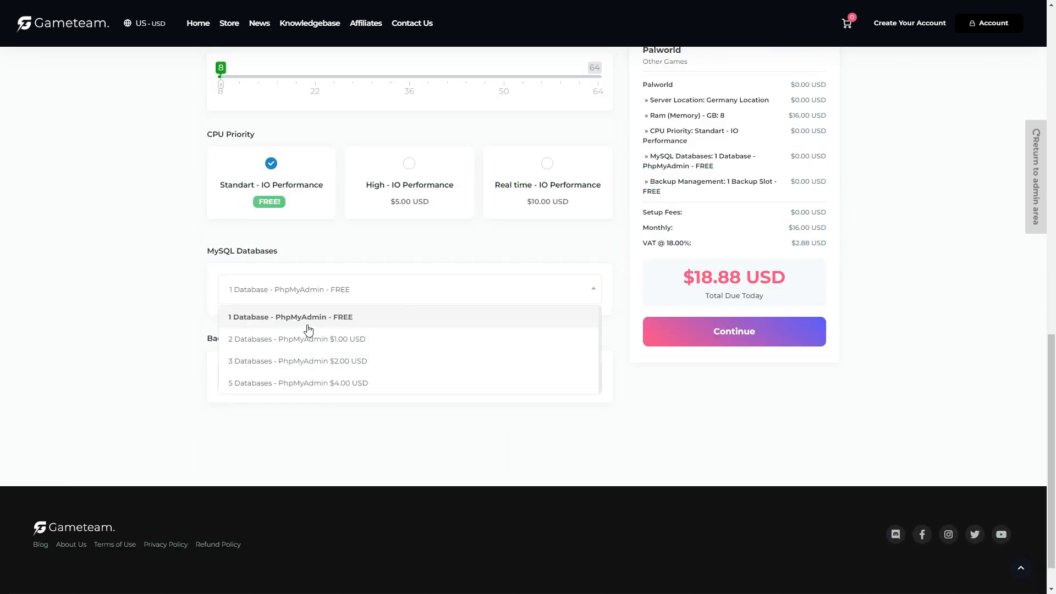
left_click(290, 317)
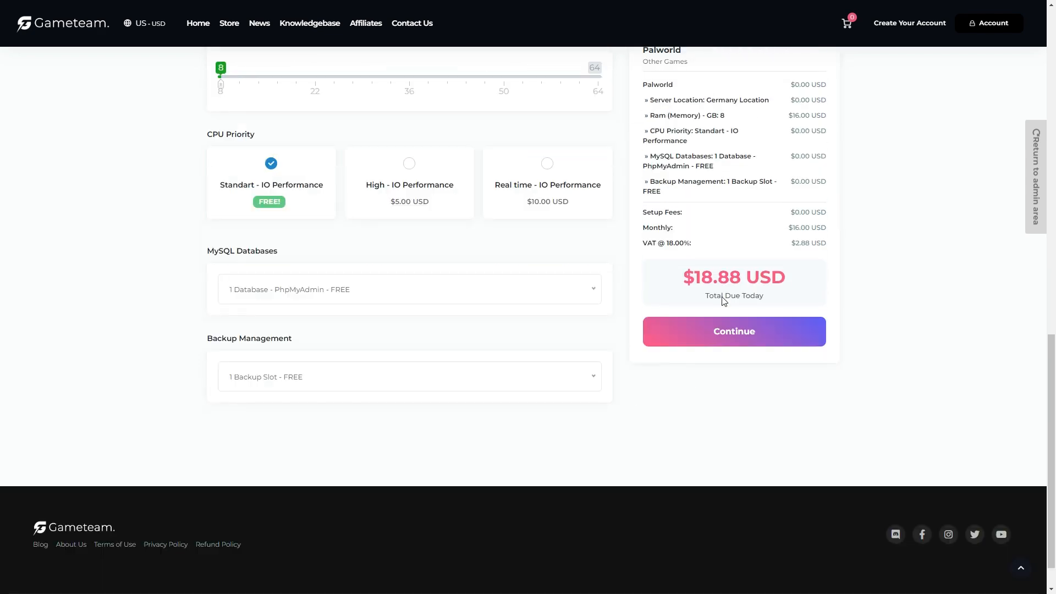
left_click(734, 332)
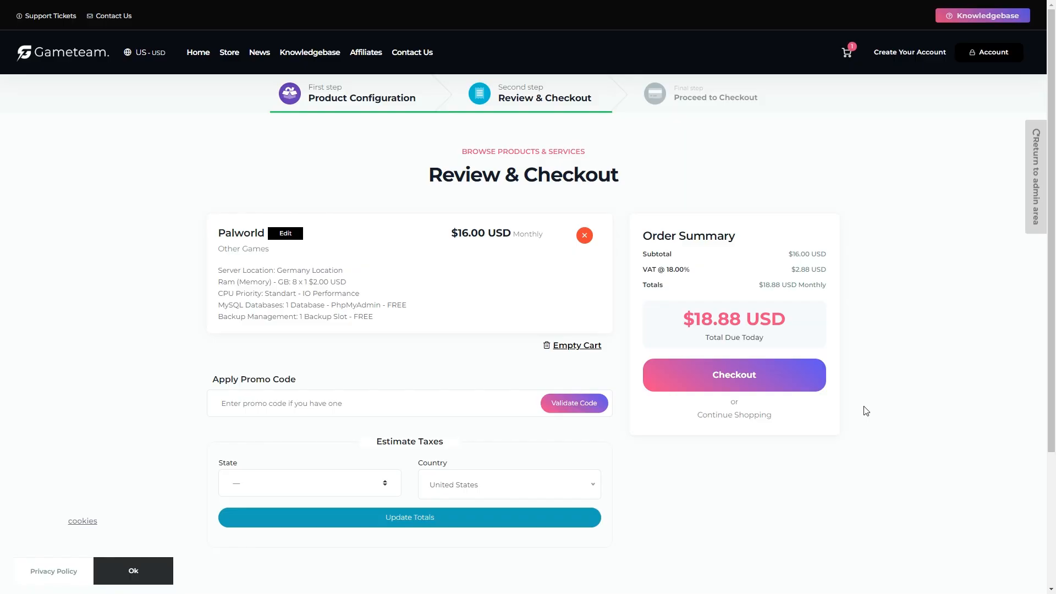
left_click(133, 571)
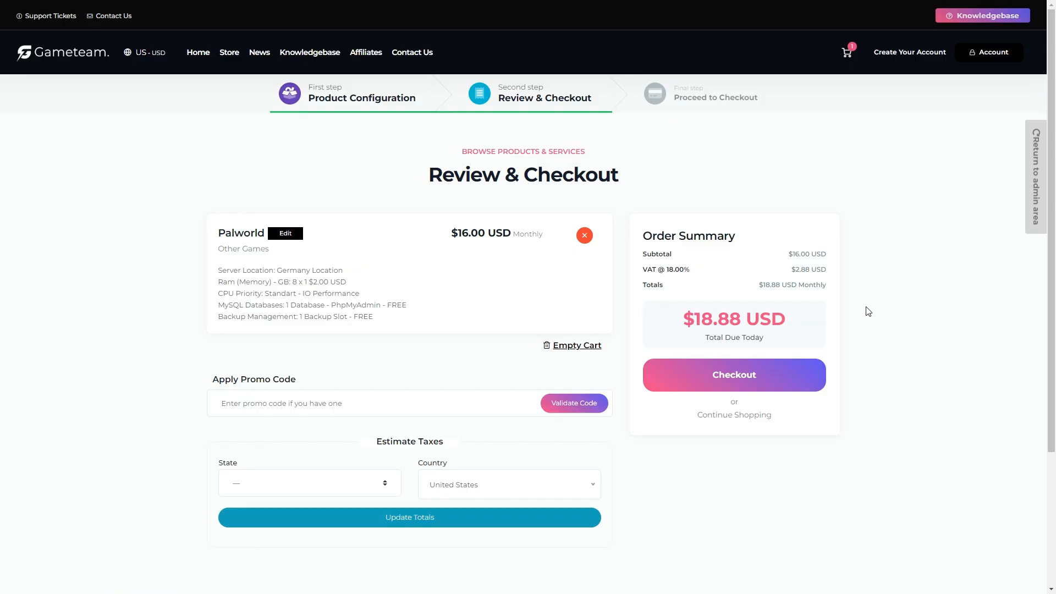
mouse_move(62, 59)
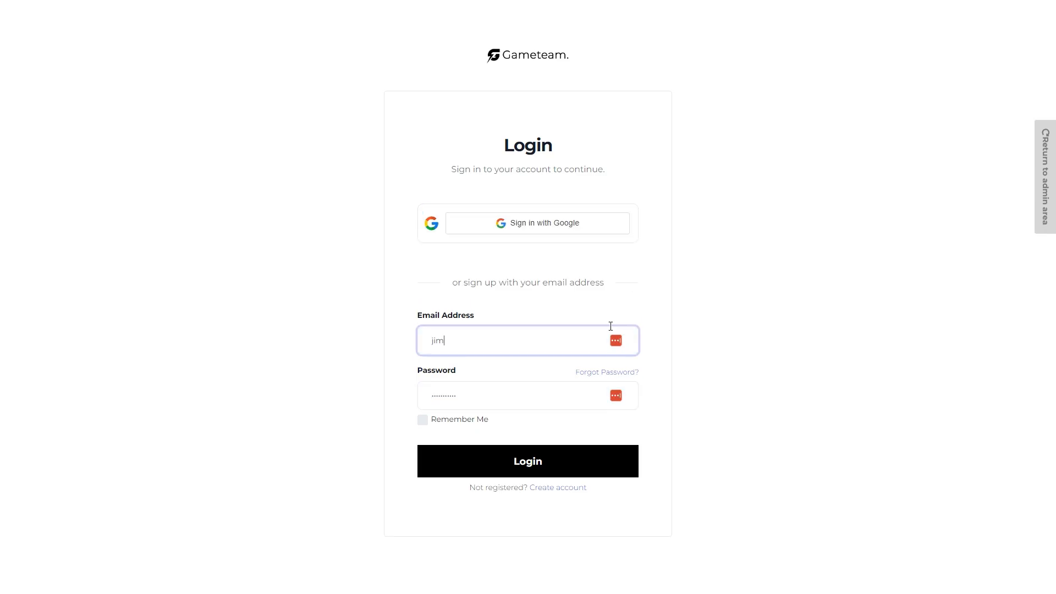
- Sign in, return to the gameteam.io home page and enter the game server Control Panel
left_click(527, 461)
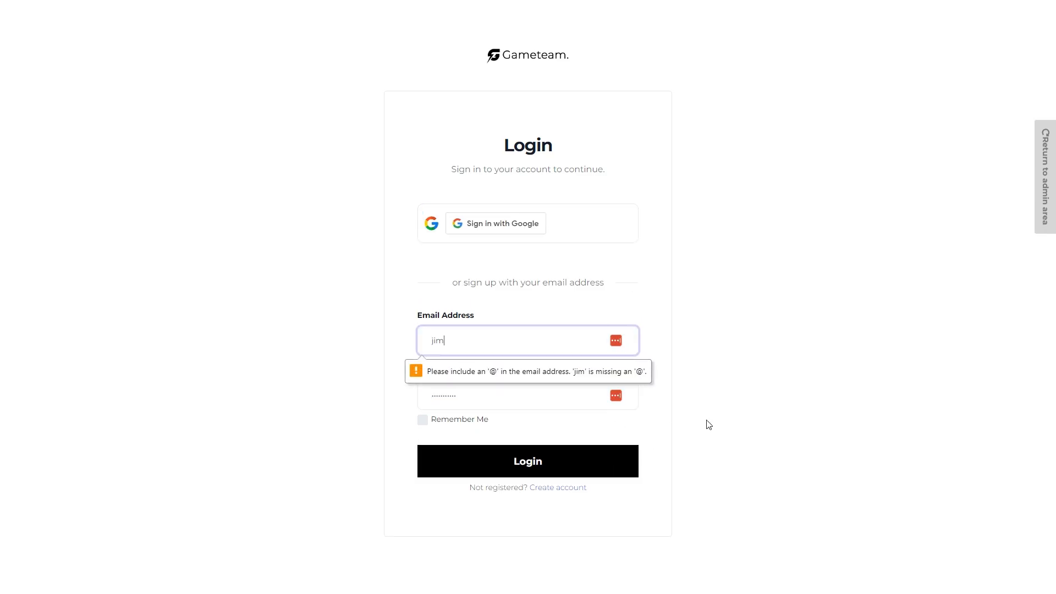
mouse_move(711, 416)
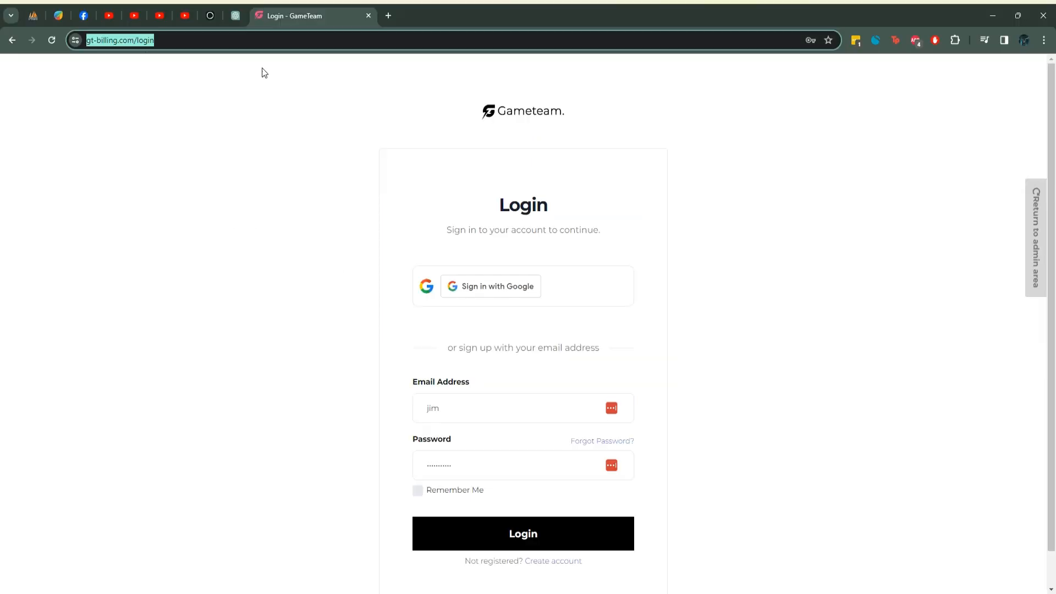
type("gameteam.io/palworld-server-")
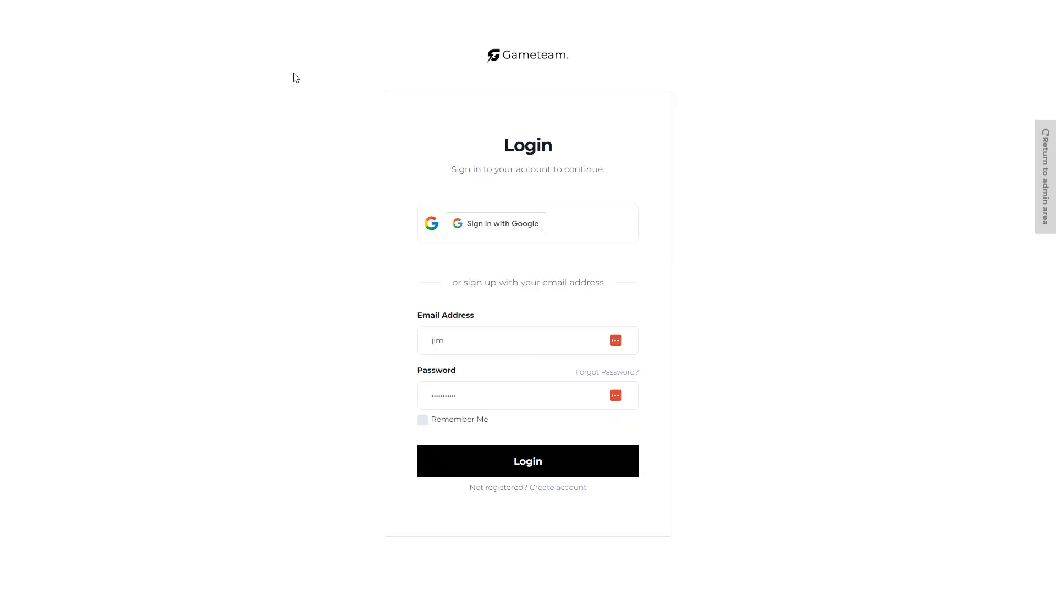
left_click(527, 461)
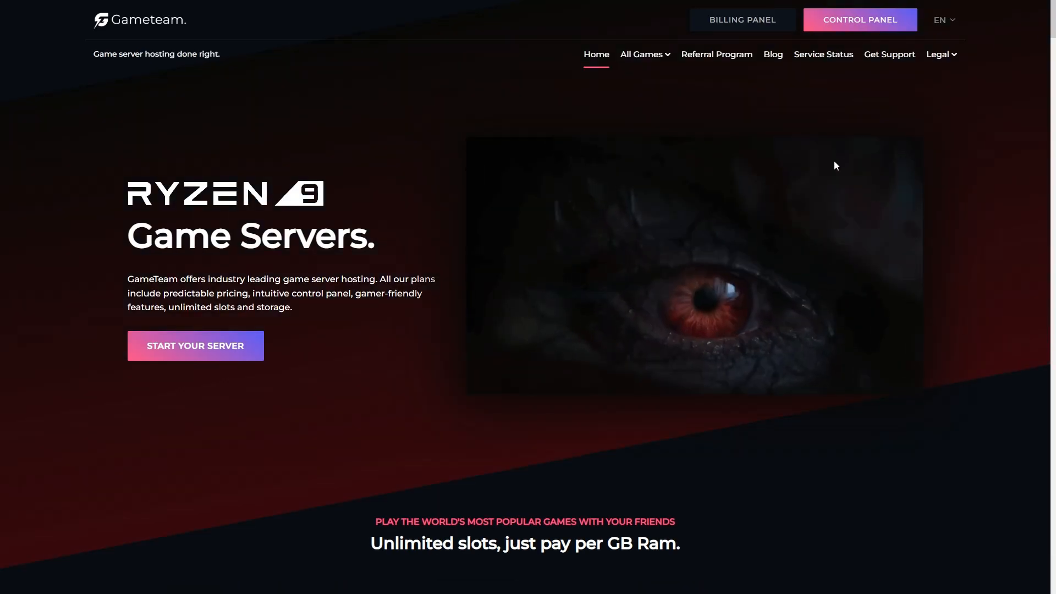
mouse_move(845, 344)
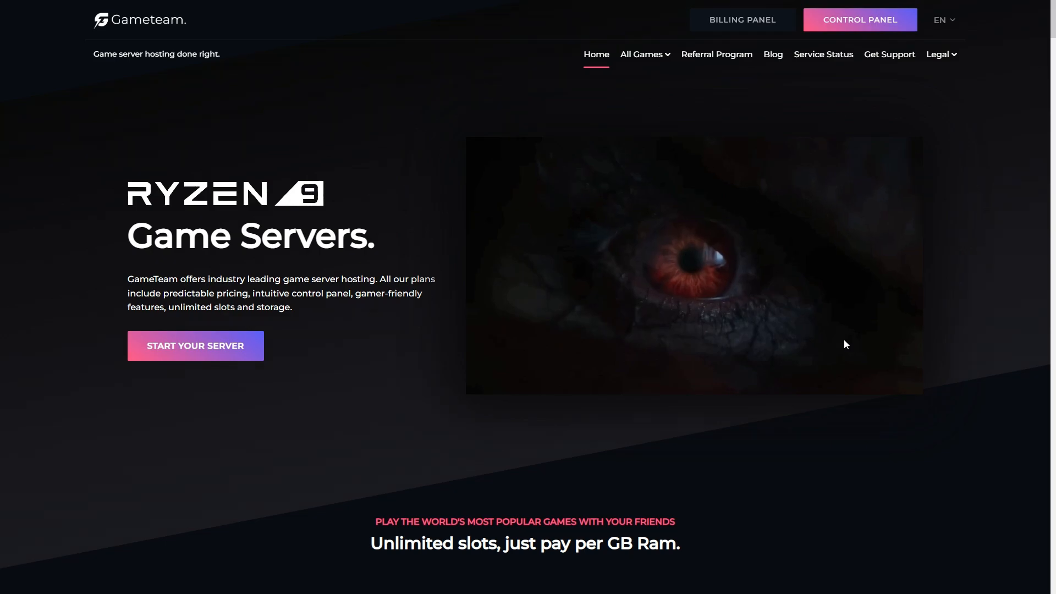
left_click(860, 19)
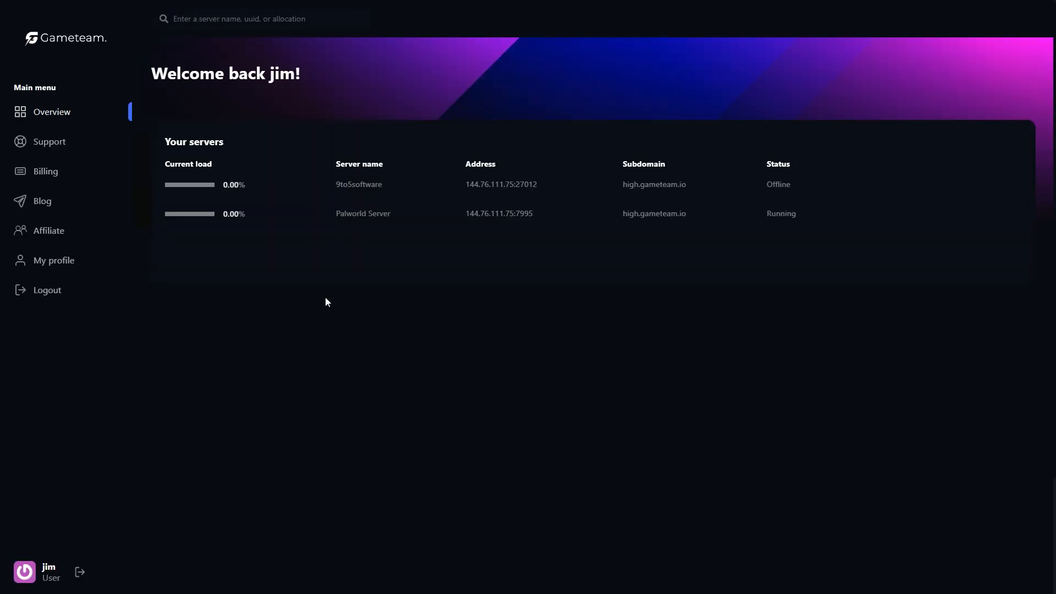
- Select the Palworld Server, stop it with the power button and show its Files section
left_click(362, 214)
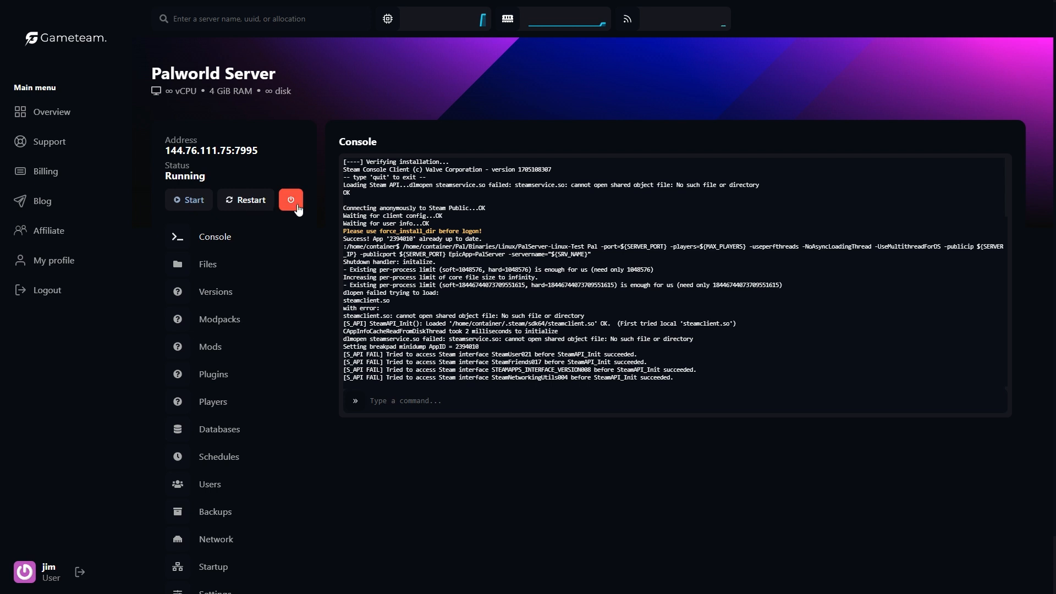
left_click(290, 199)
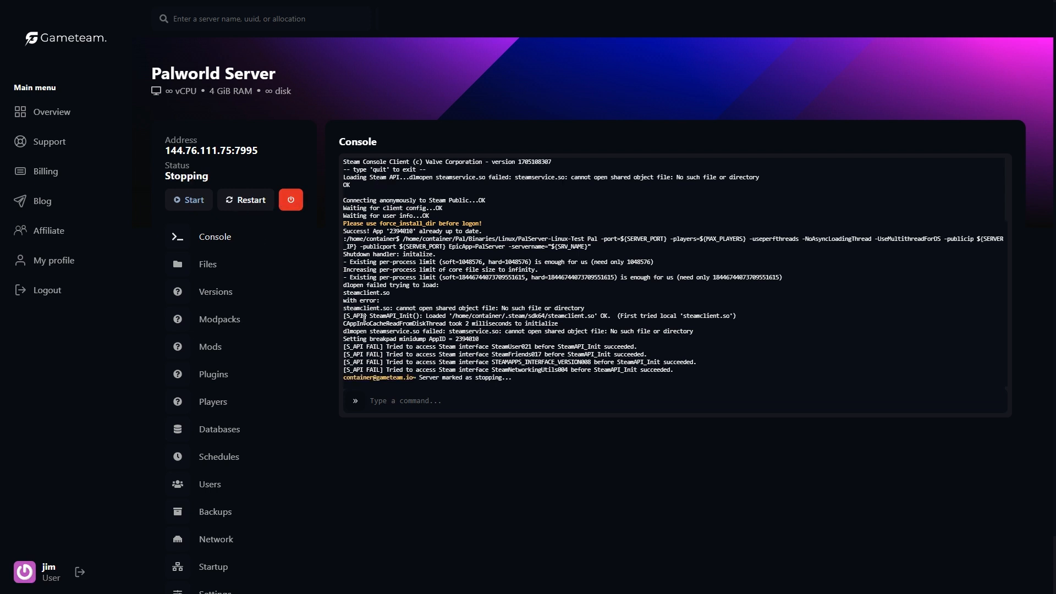
mouse_move(286, 329)
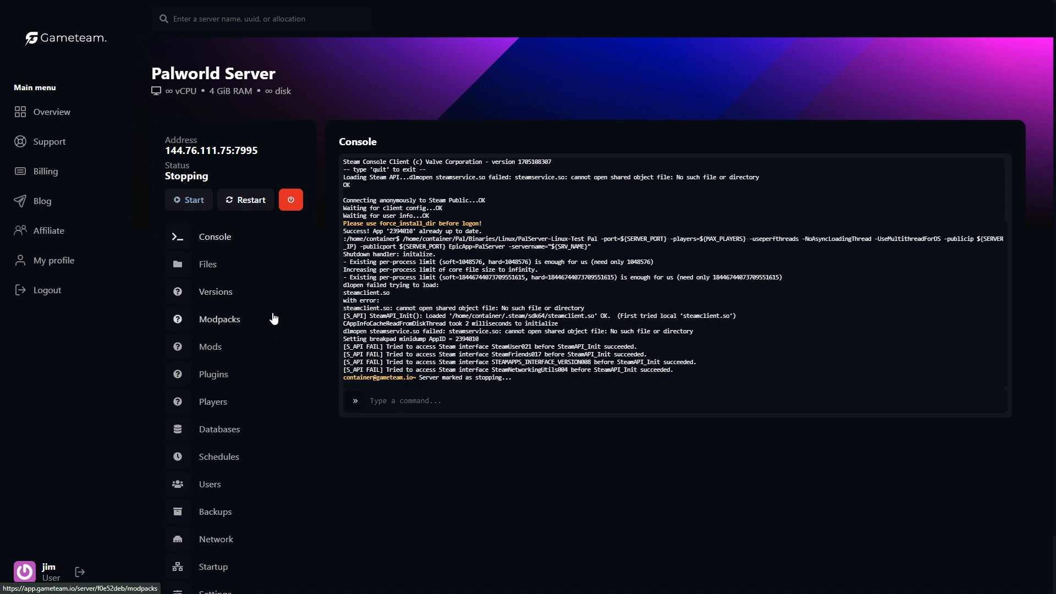
scroll("down", 3)
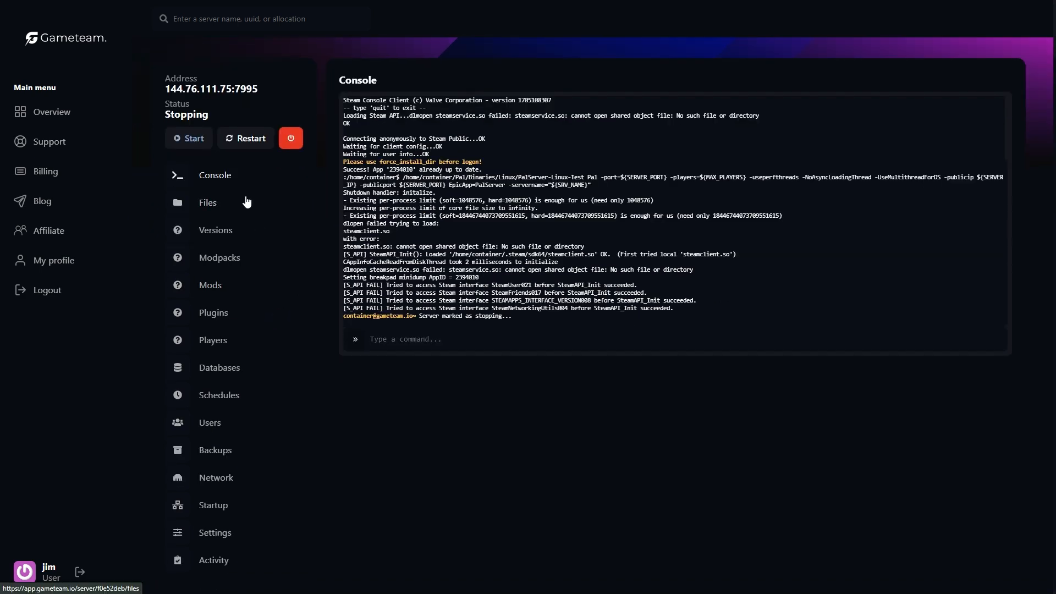
left_click(208, 203)
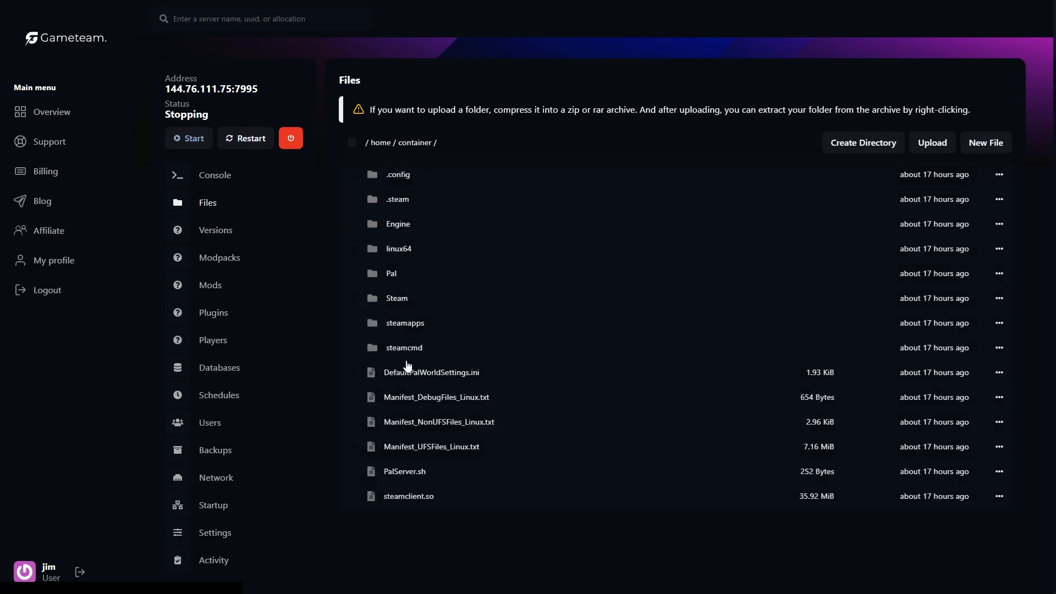
- Browse the Pal folder and back to /home/container, then view Modpacks, Mods and Databases
left_click(392, 274)
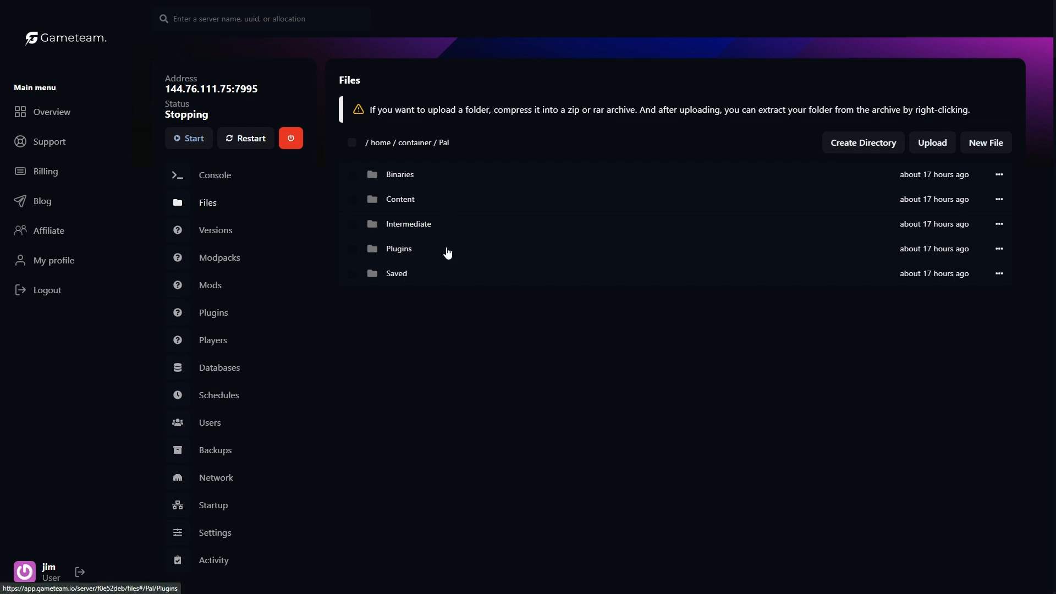
left_click(399, 248)
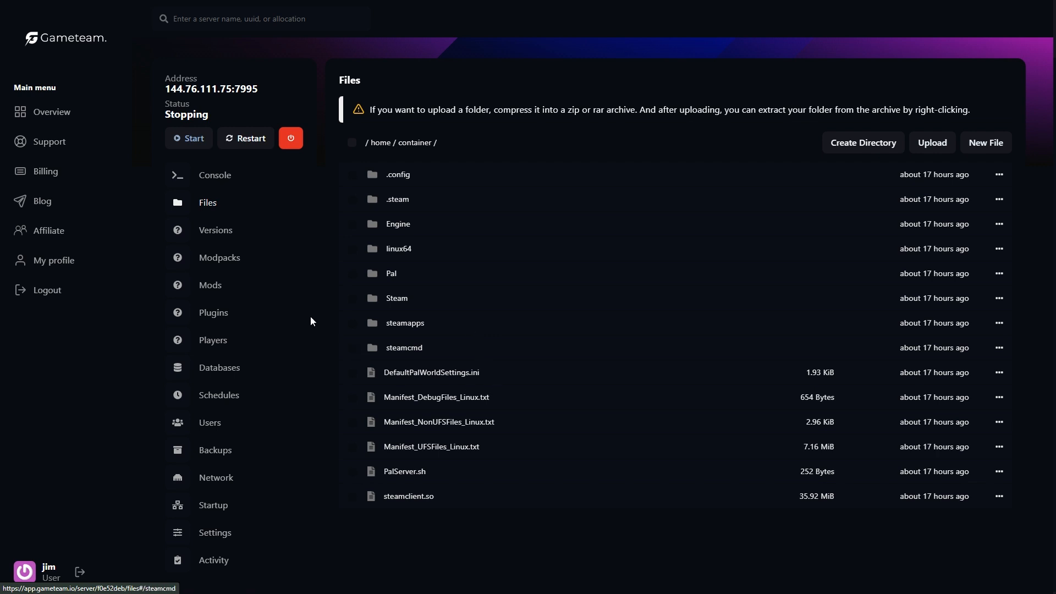
left_click(219, 257)
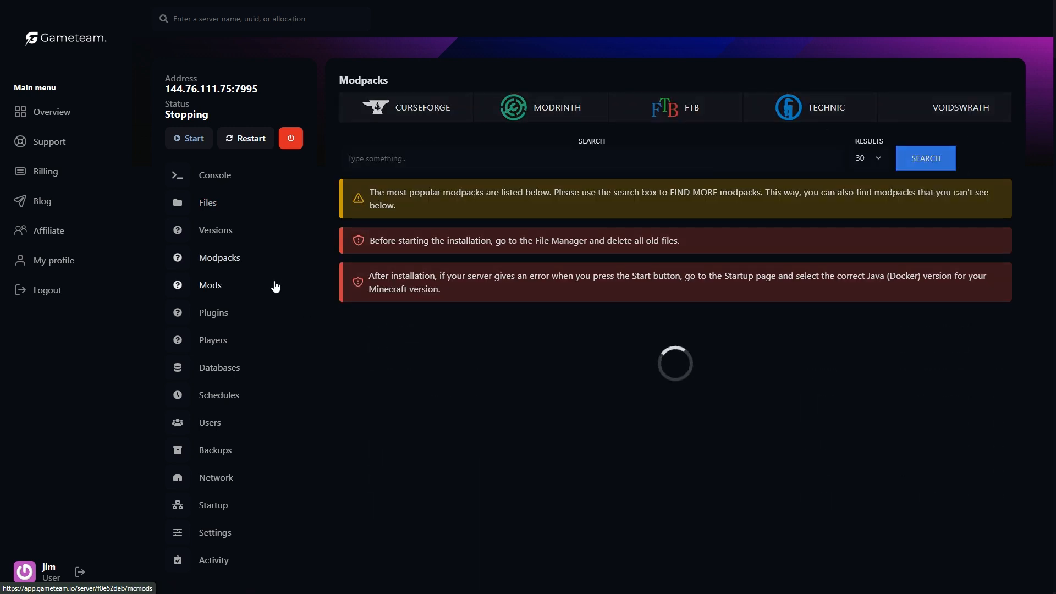
left_click(209, 284)
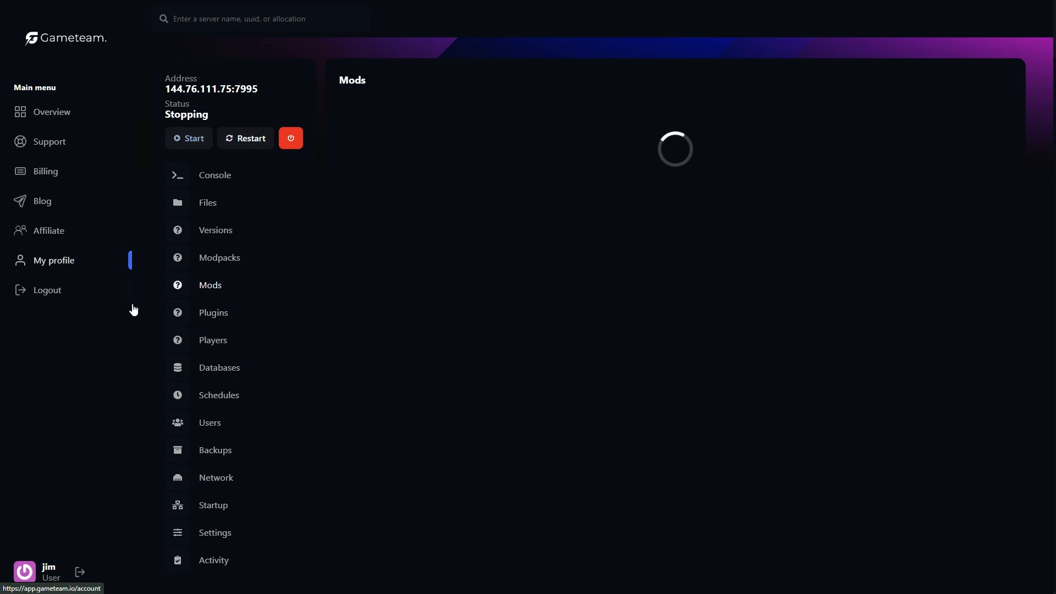
left_click(219, 368)
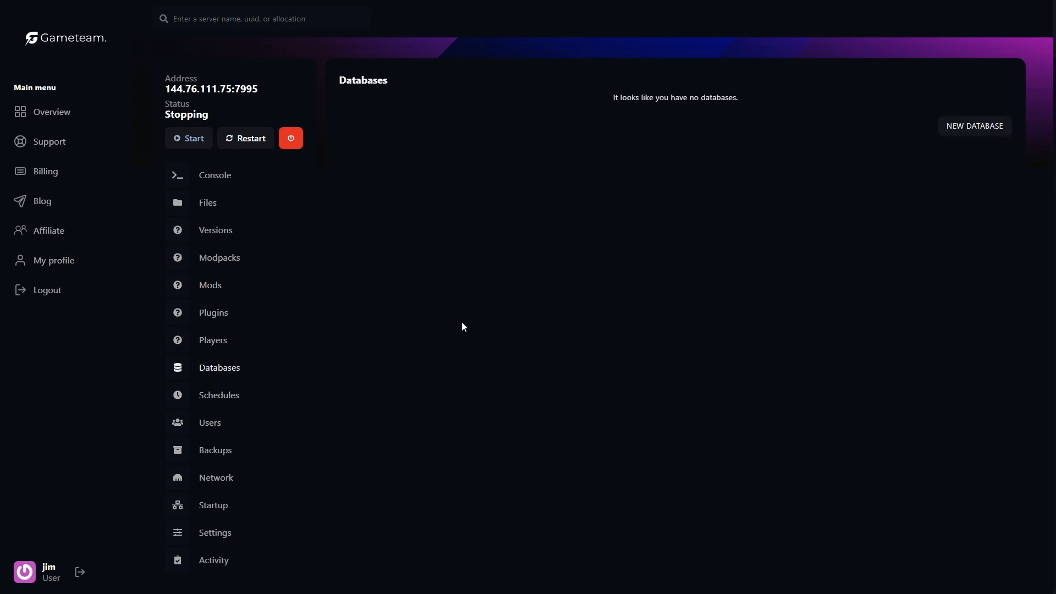
mouse_move(872, 235)
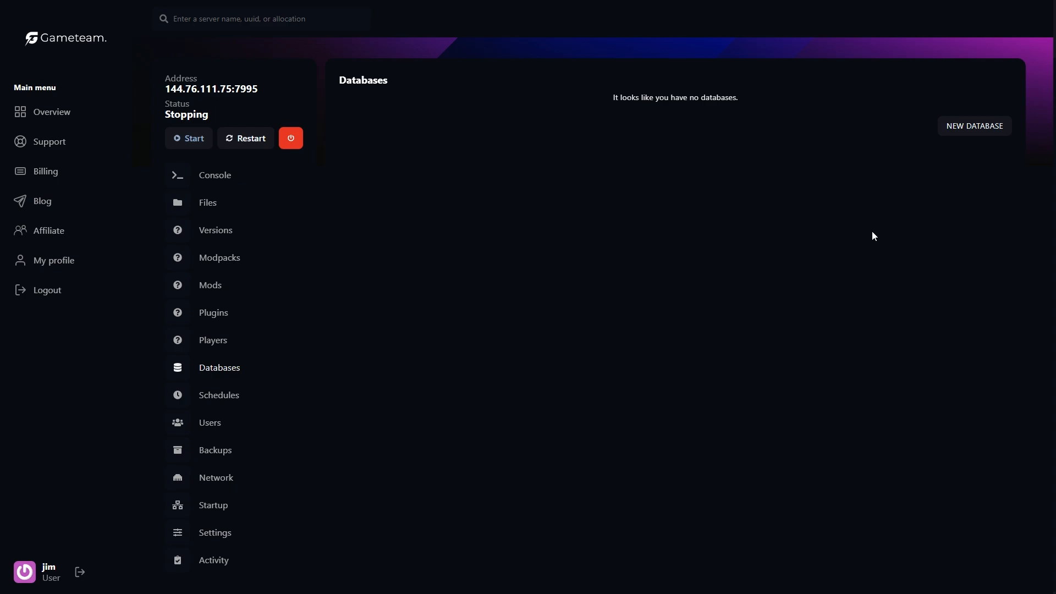
- Start and cancel a New Database, then go to the server's Backups page
left_click(973, 125)
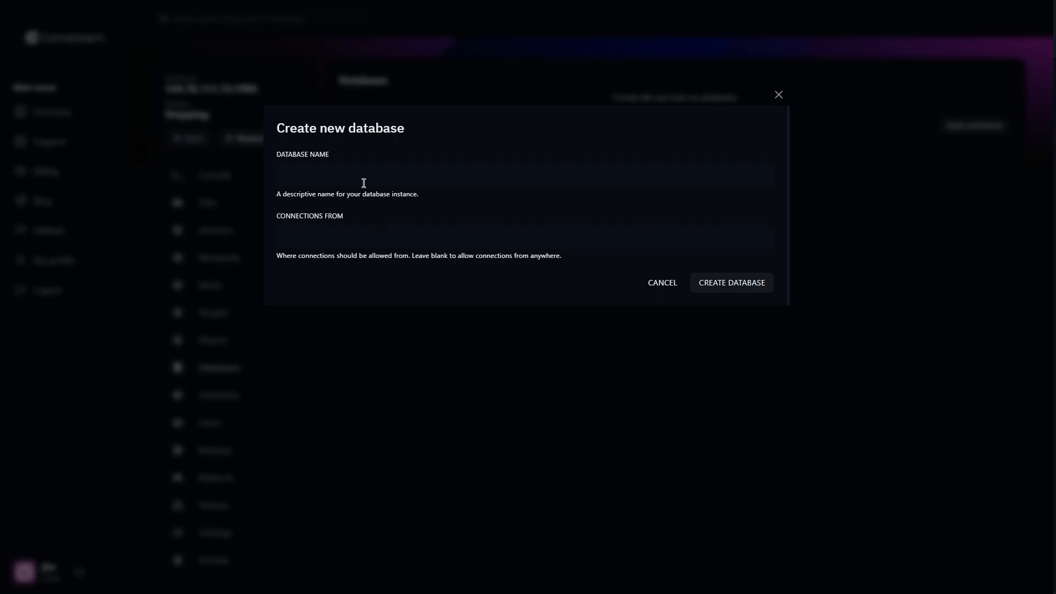
left_click(661, 282)
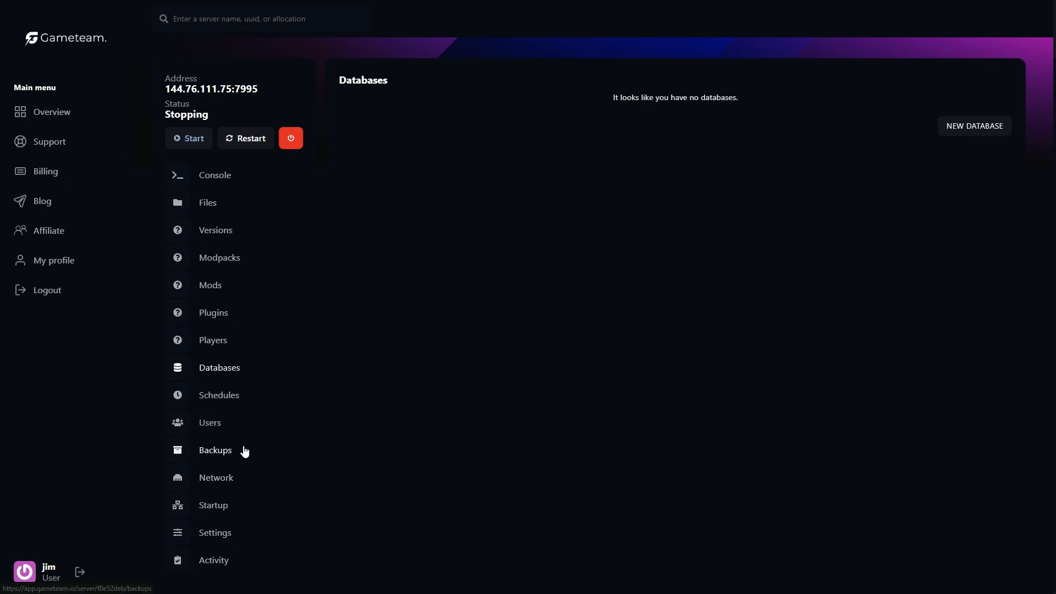
left_click(214, 450)
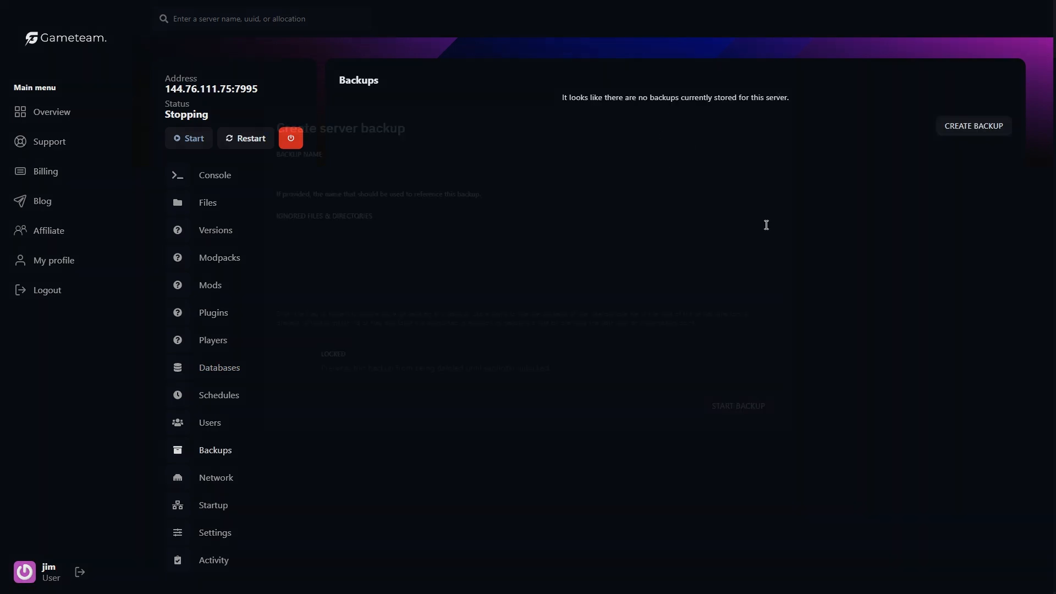
- Create a server backup named 'first' and start it
left_click(972, 125)
type("first")
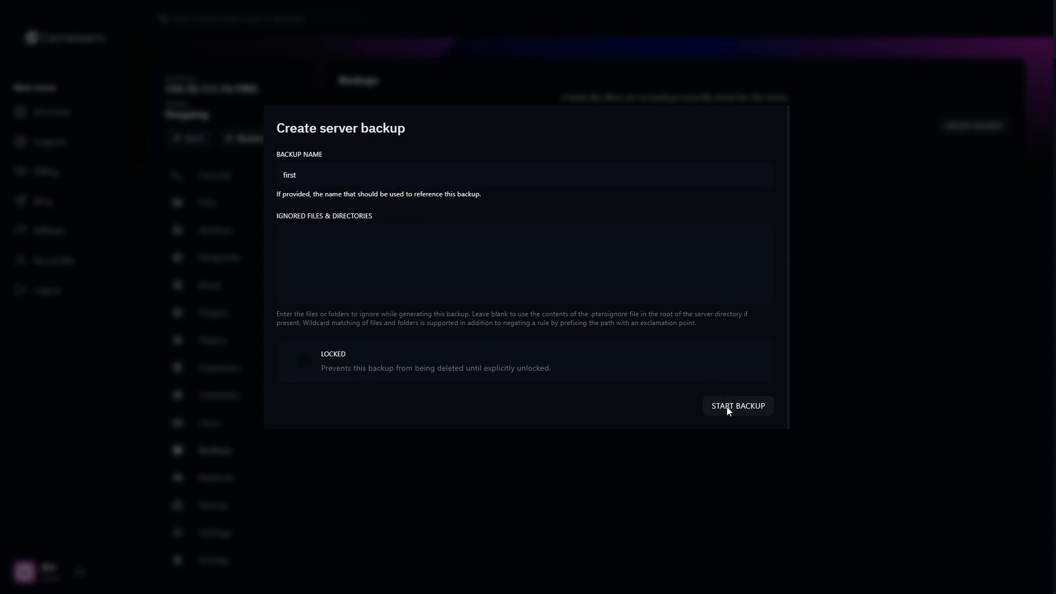
left_click(737, 406)
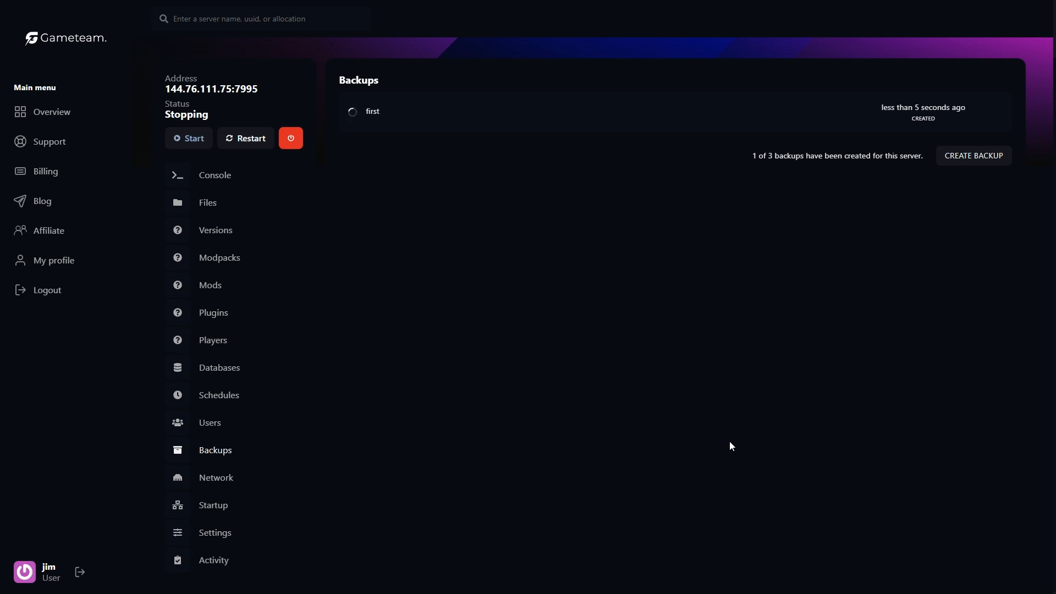
mouse_move(714, 436)
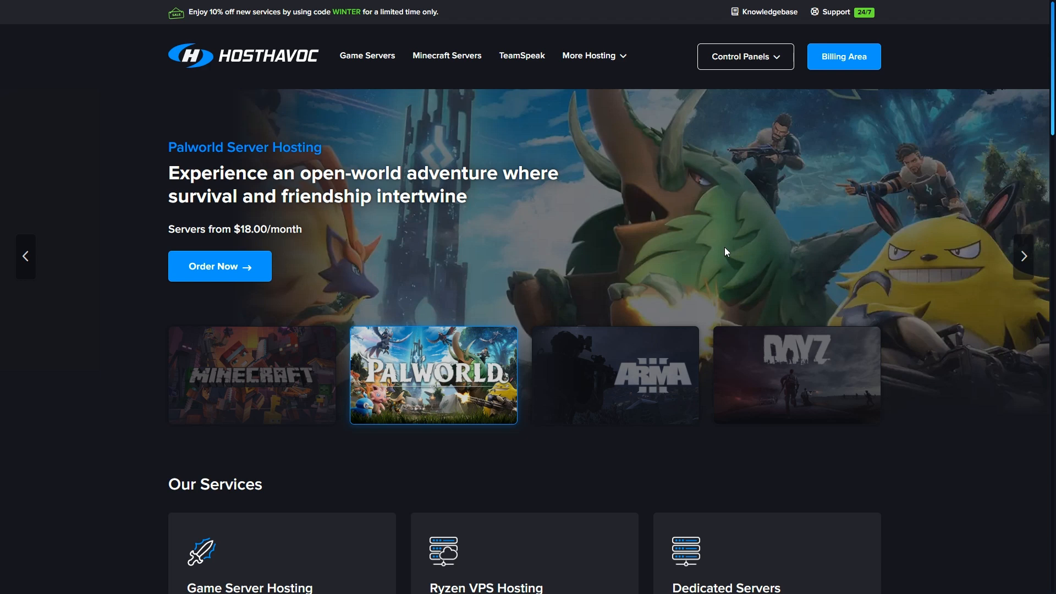
mouse_move(1052, 125)
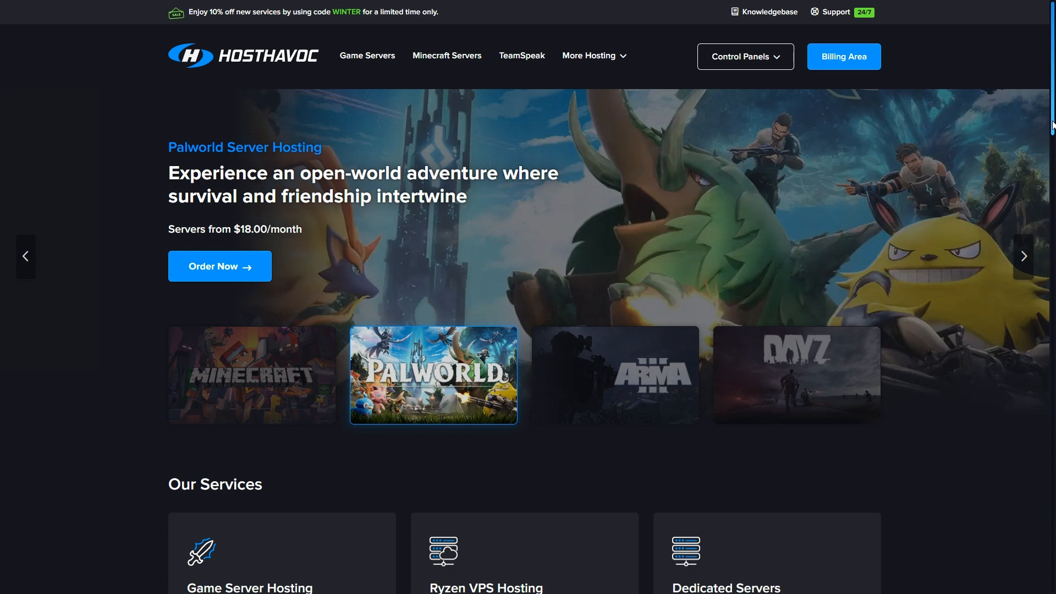
- Expand the Europe locations under Our Global Network and scroll through to the footer and back
scroll("down", 3)
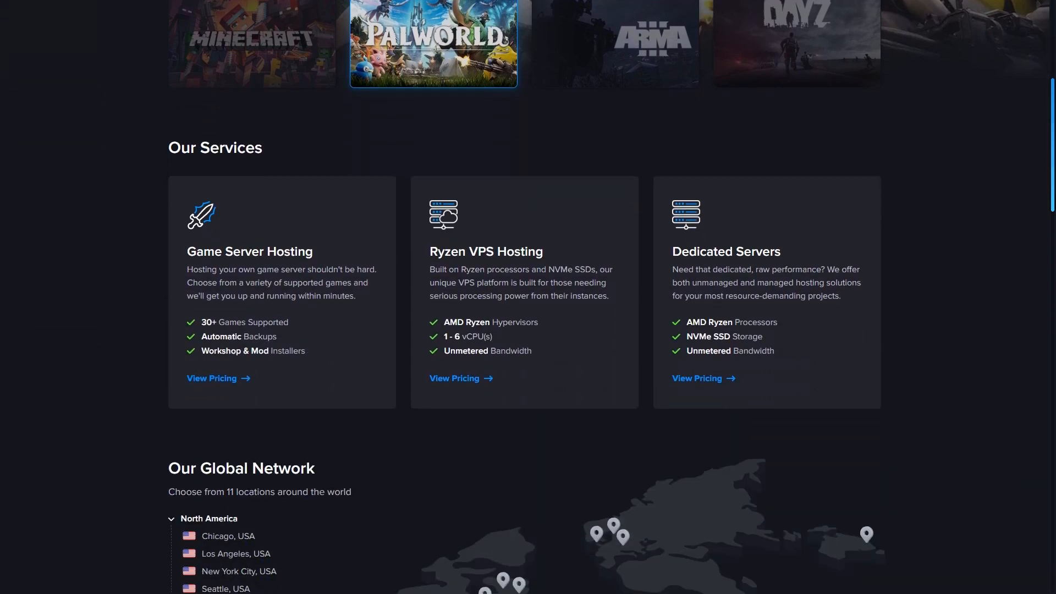
scroll("down", 3)
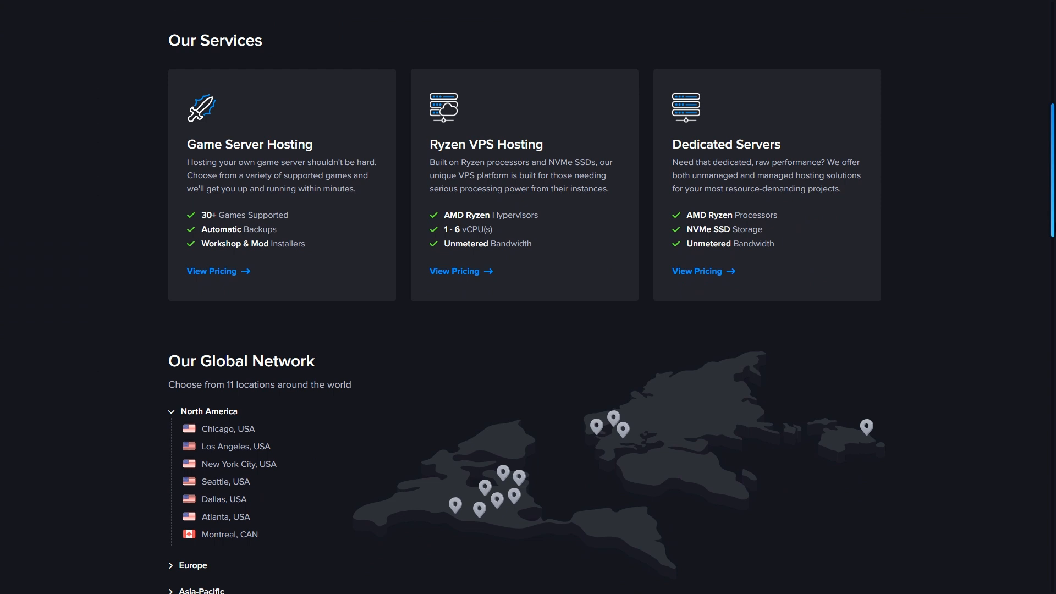
scroll("down", 3)
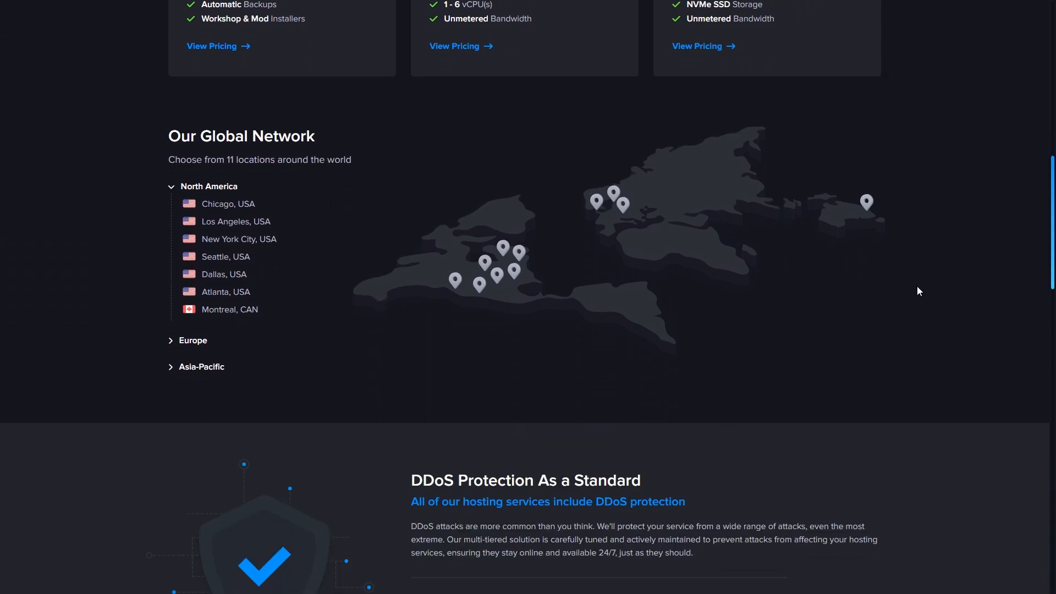
left_click(192, 340)
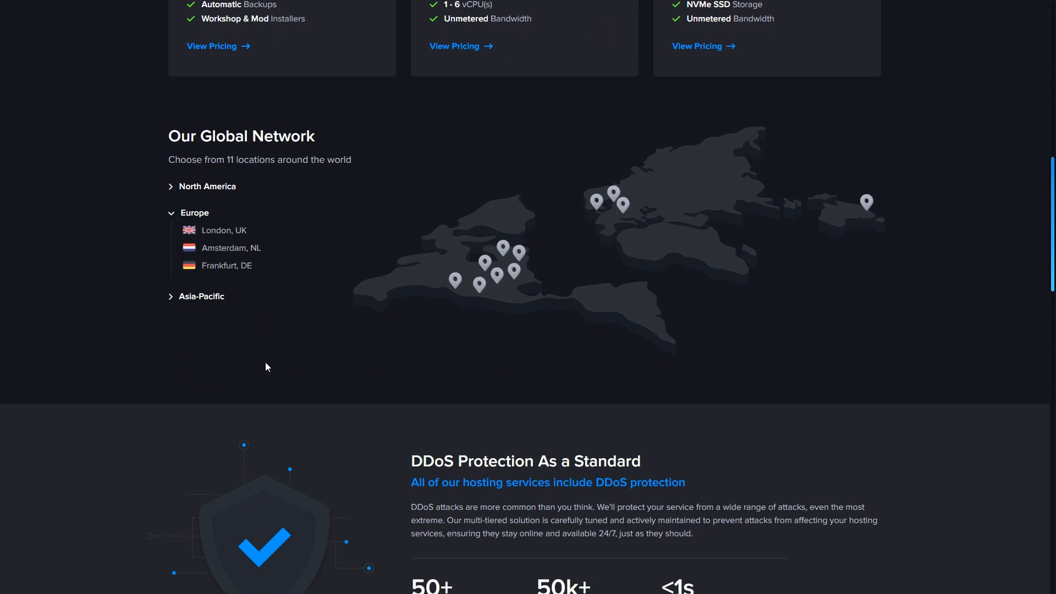
mouse_move(217, 298)
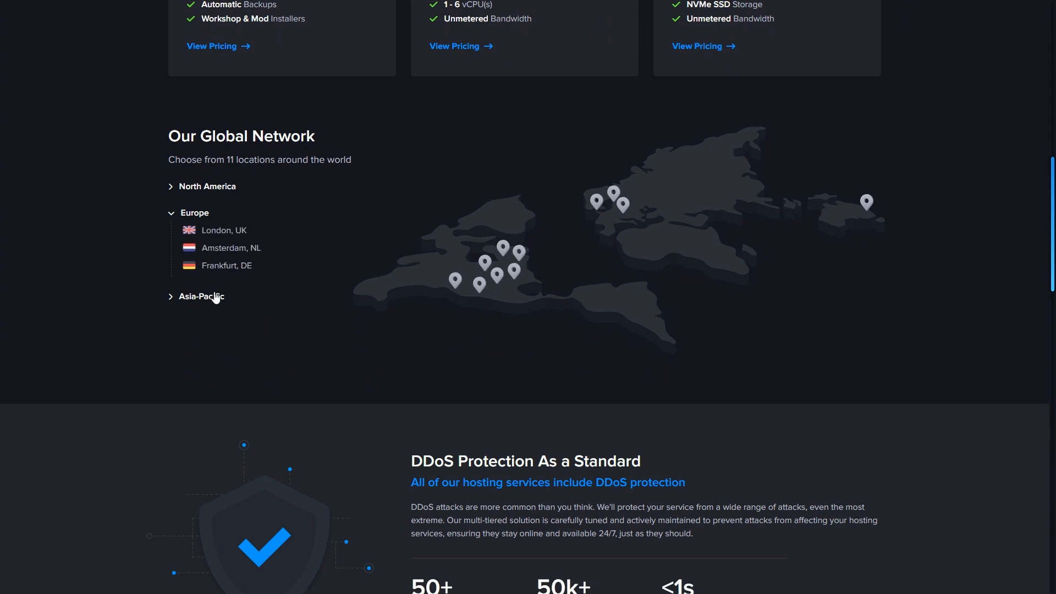
scroll("down", 3)
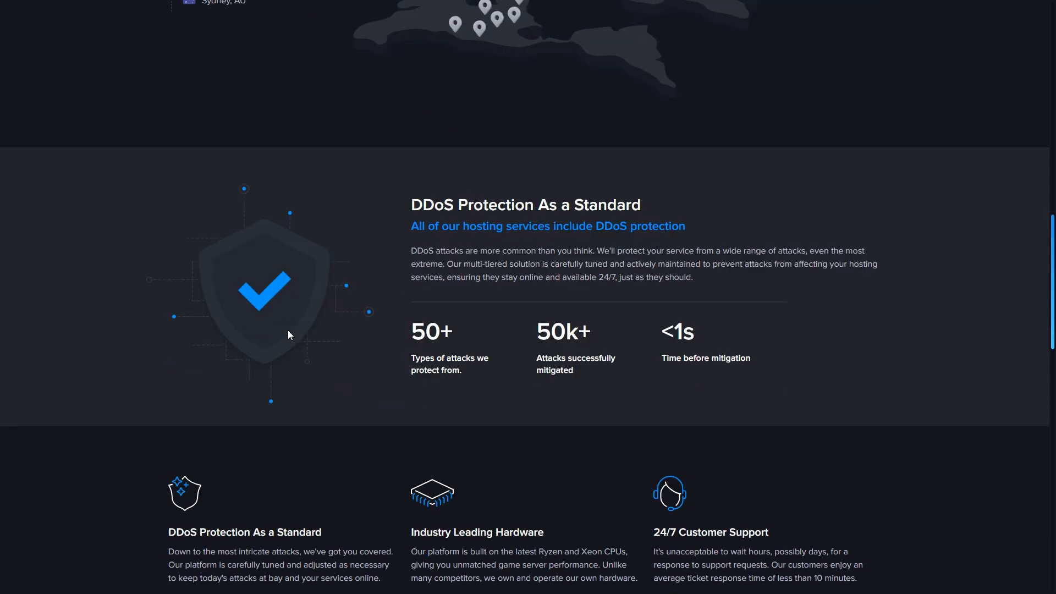
scroll("down", 3)
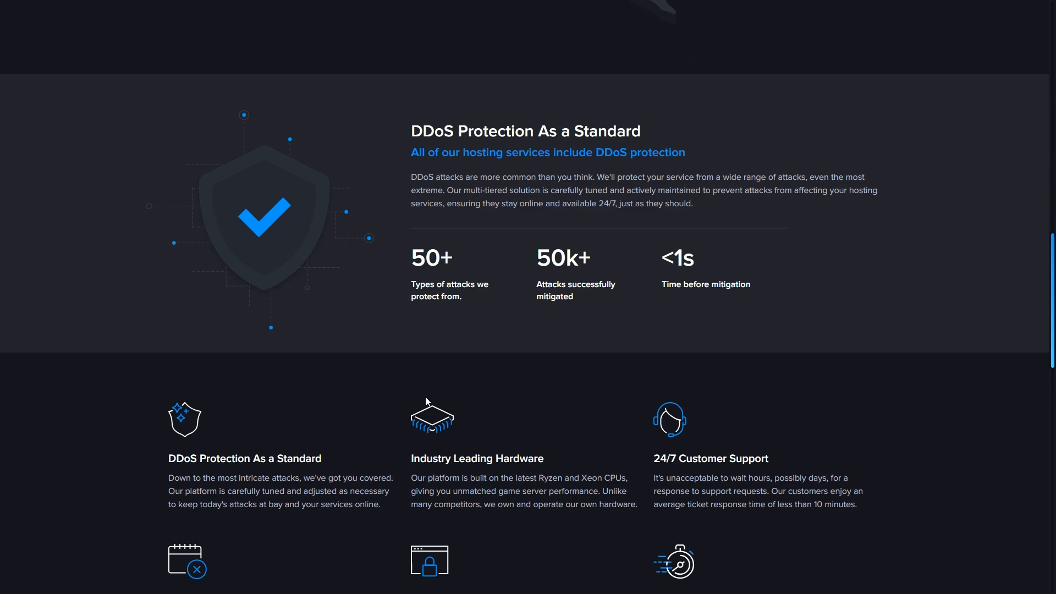
mouse_move(426, 394)
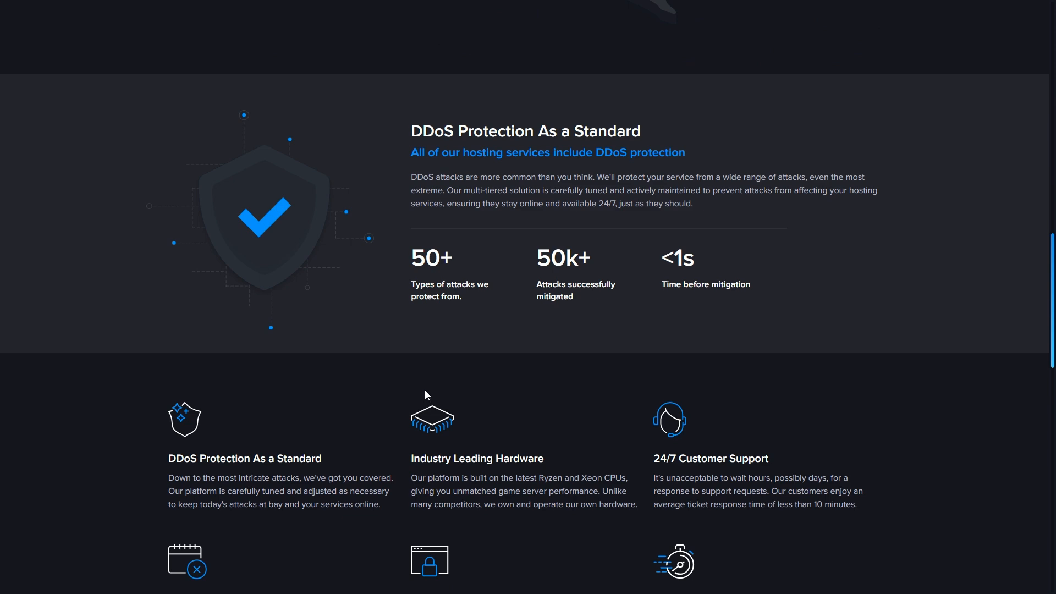
scroll("down", 3)
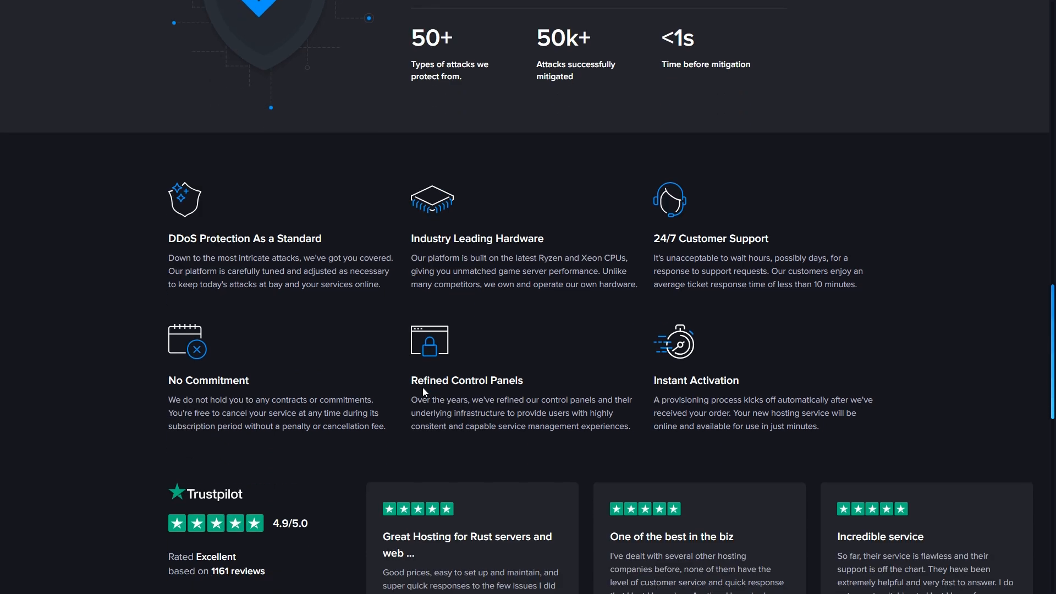
scroll("down", 3)
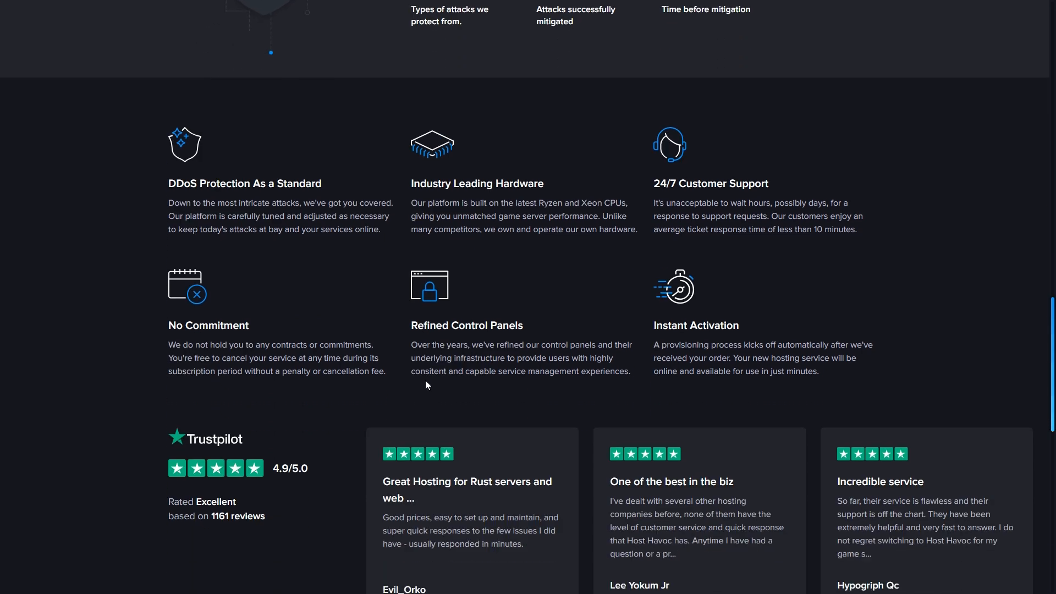
scroll("down", 3)
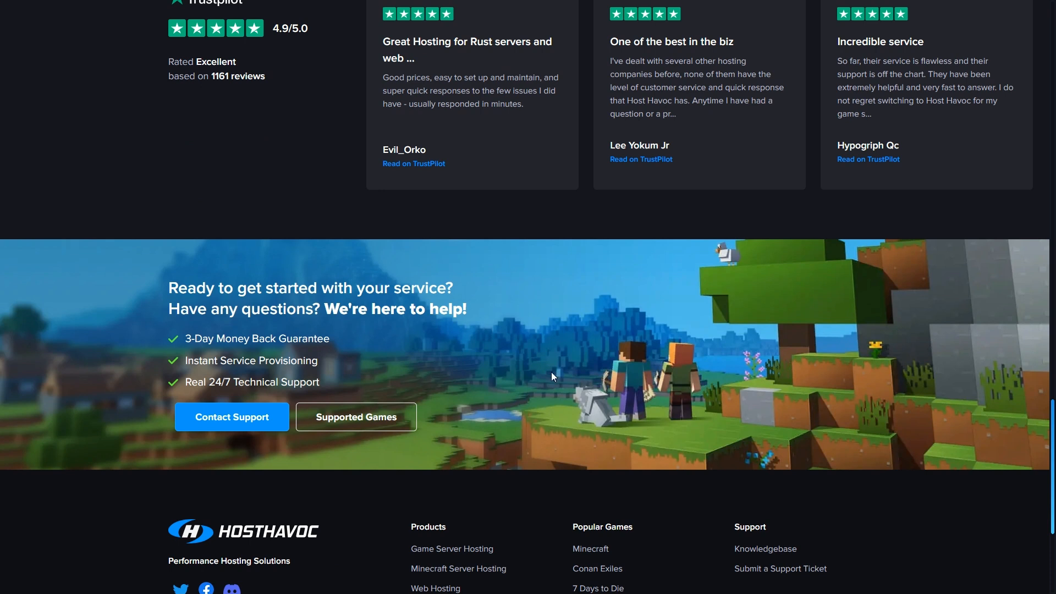
scroll("down", 3)
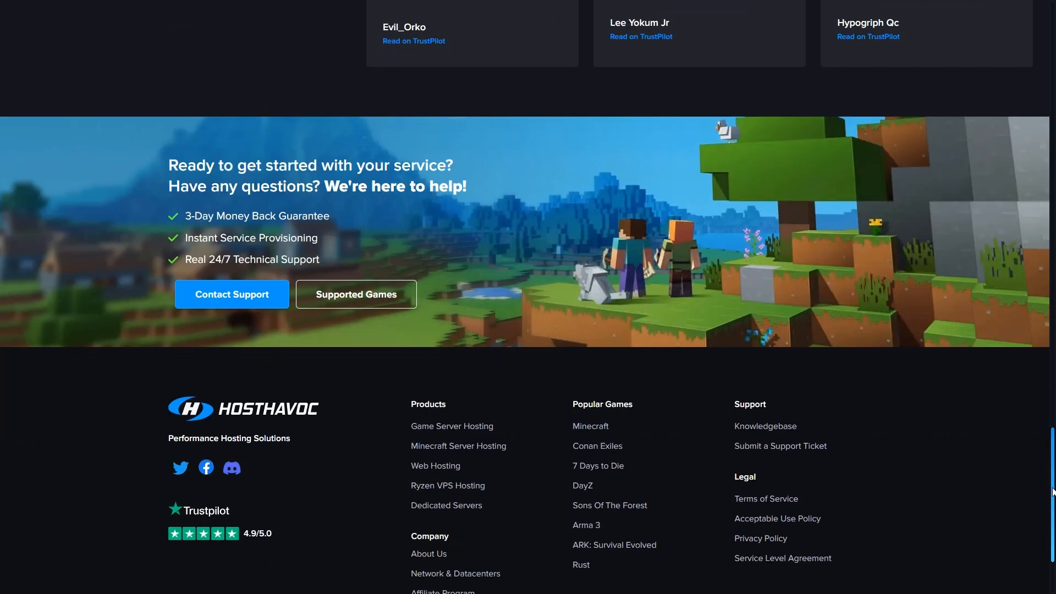
scroll("up", 3)
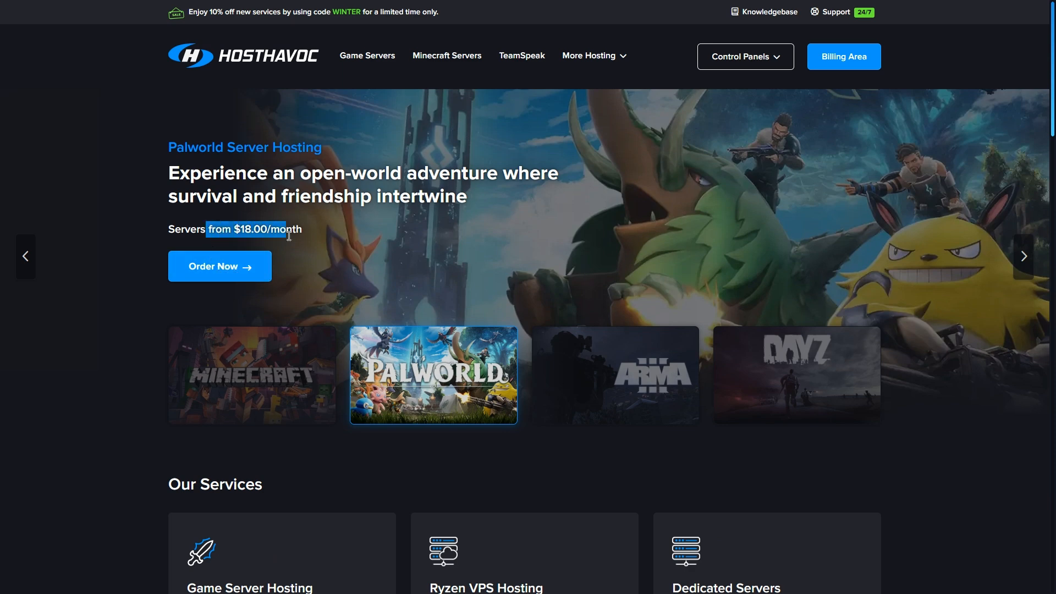
- Order Palworld hosting from the homepage banner to reach its order page
left_click(219, 266)
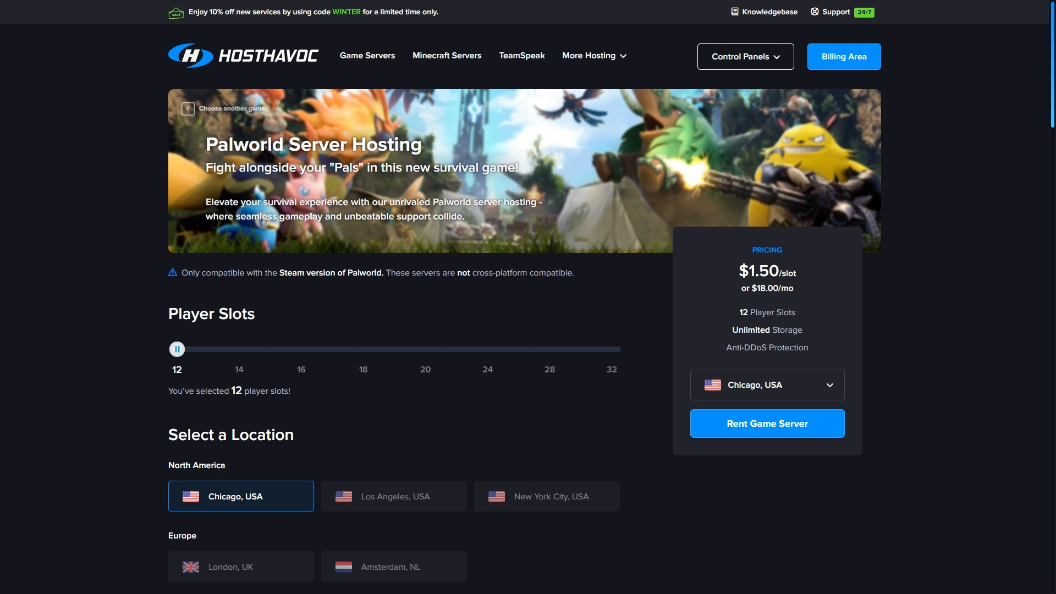
mouse_move(67, 444)
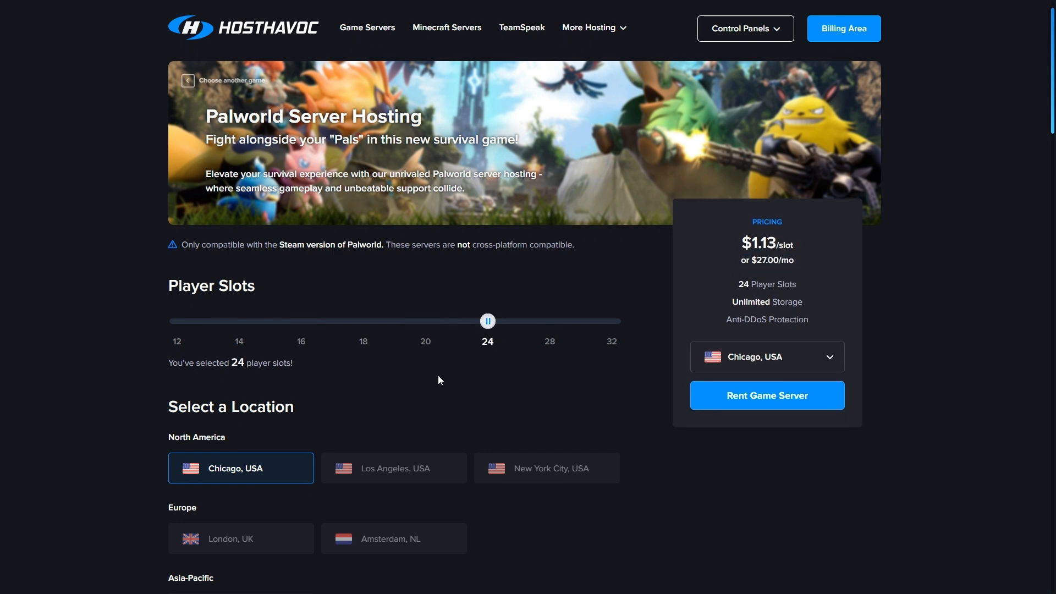
- Choose Los Angeles, USA as the location and review Billing Cycle and Why Host With Us
left_click(394, 468)
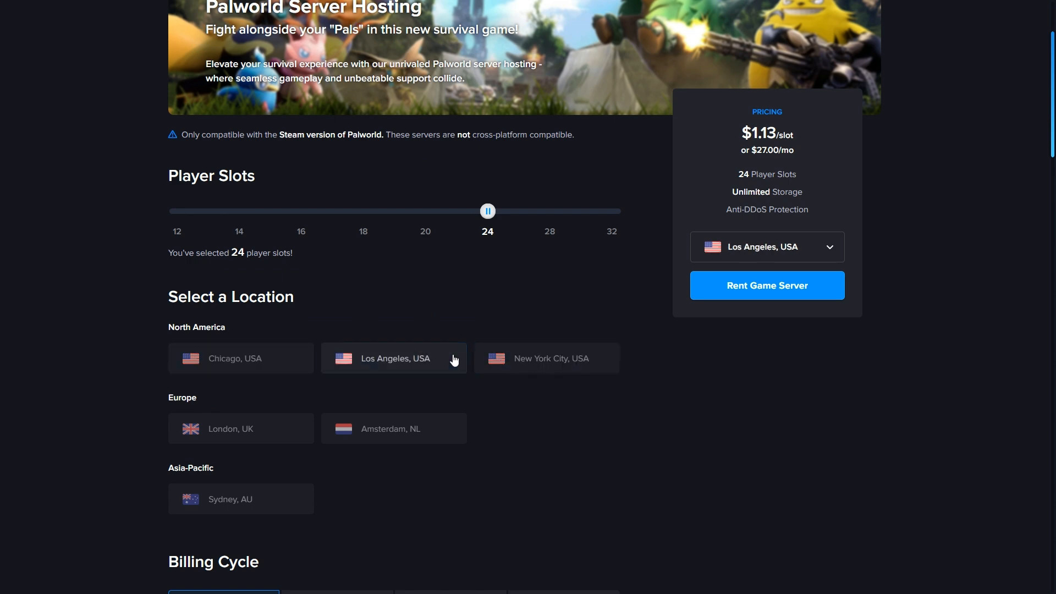
scroll("down", 3)
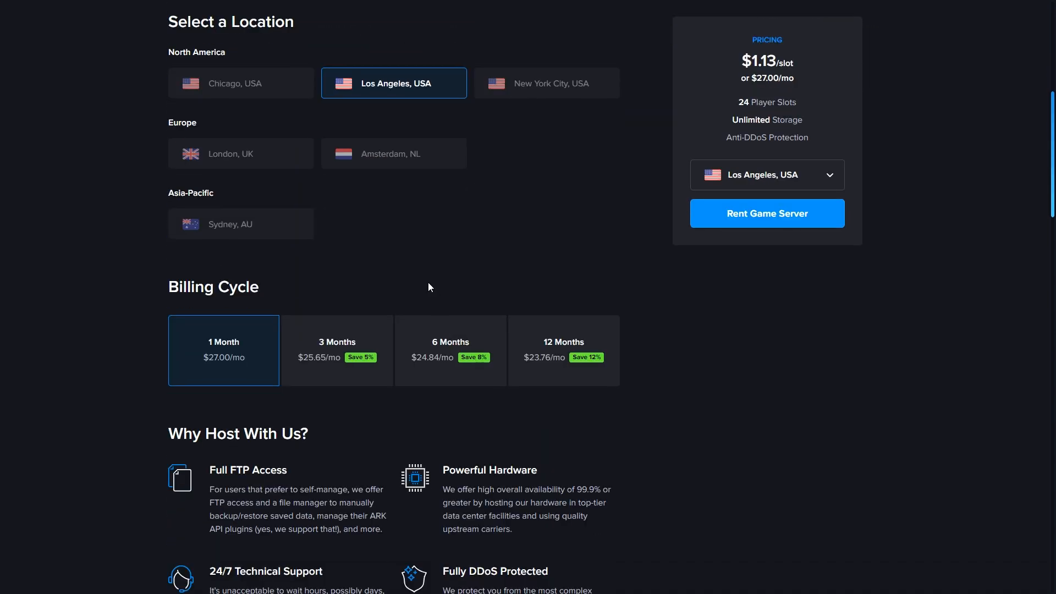
scroll("down", 3)
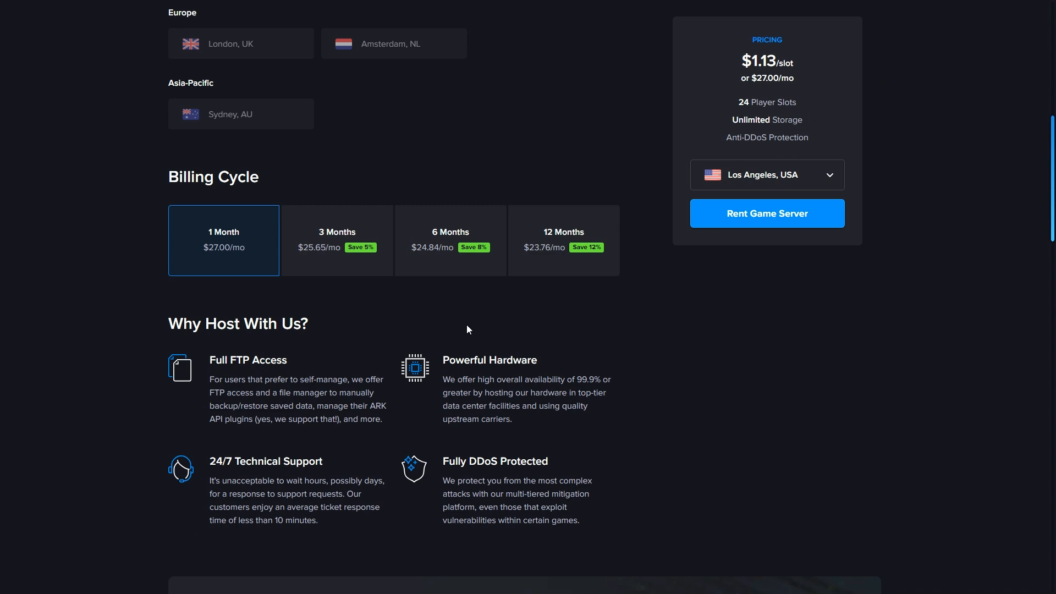
mouse_move(319, 263)
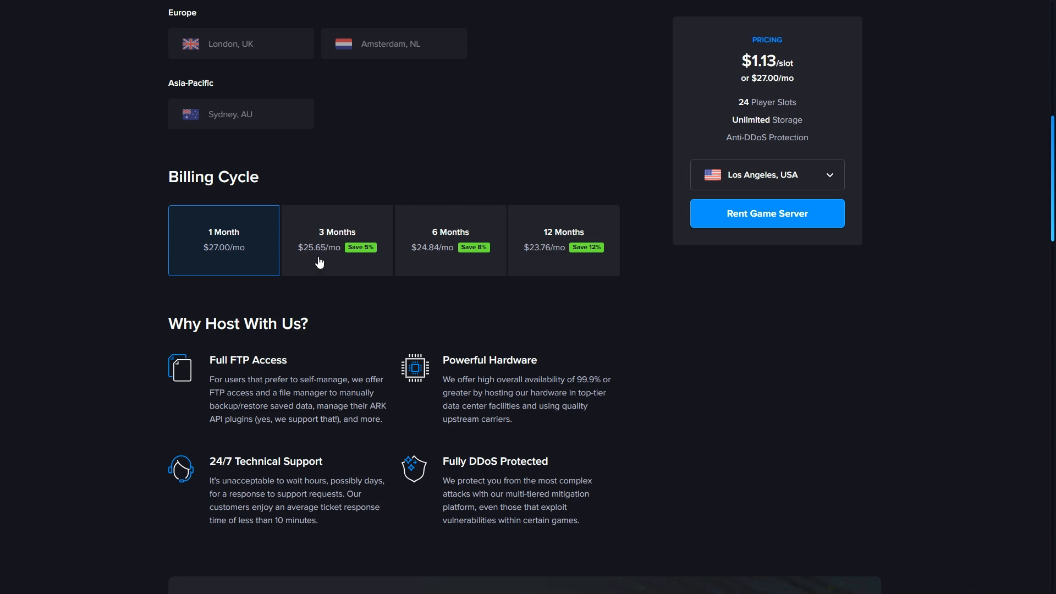
left_click(337, 241)
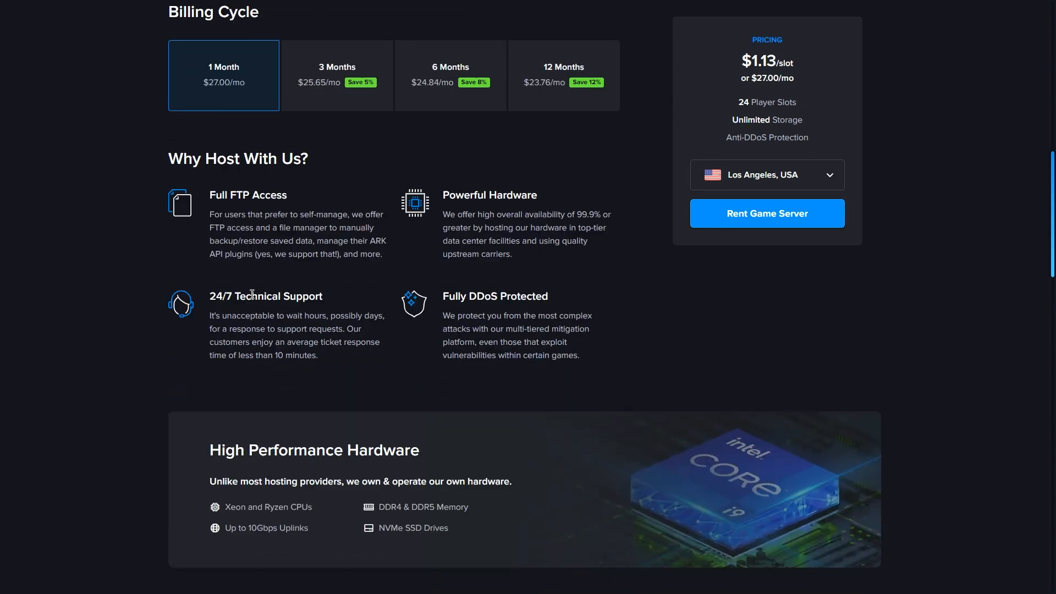
double_click(247, 195)
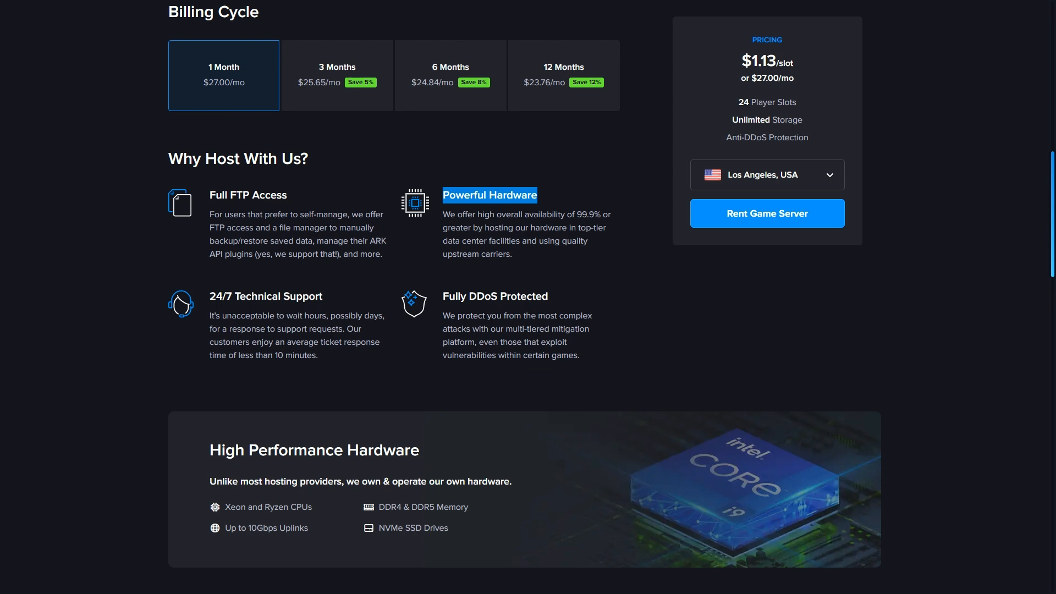
mouse_move(19, 443)
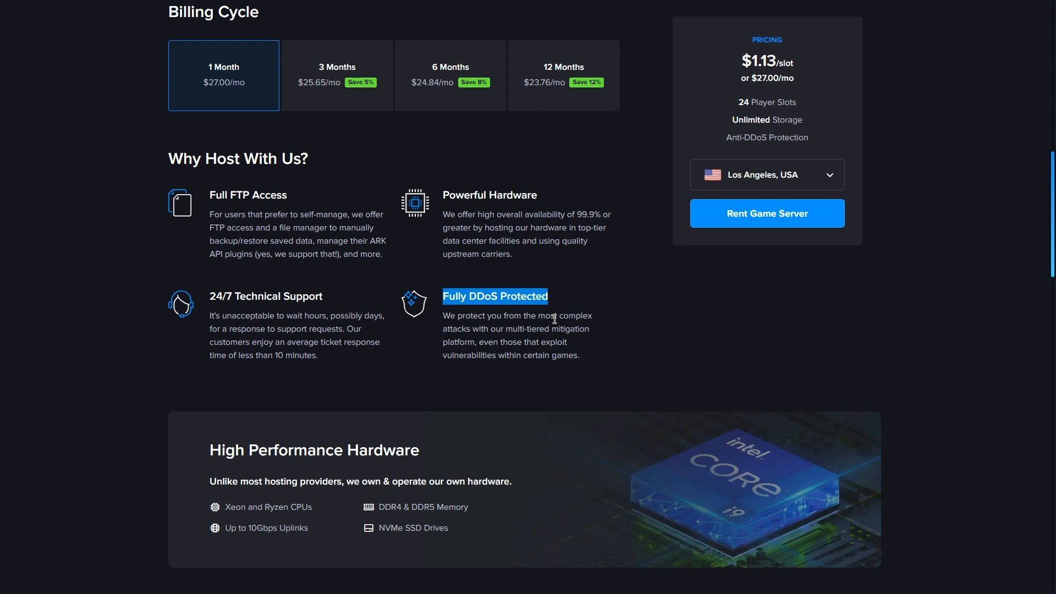
mouse_move(704, 319)
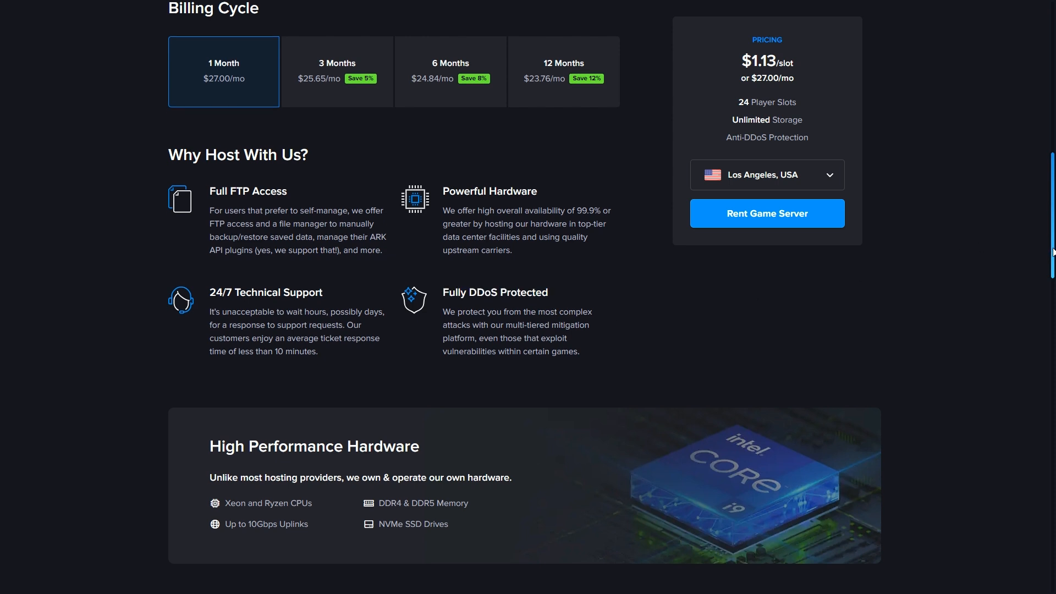
scroll("down", 3)
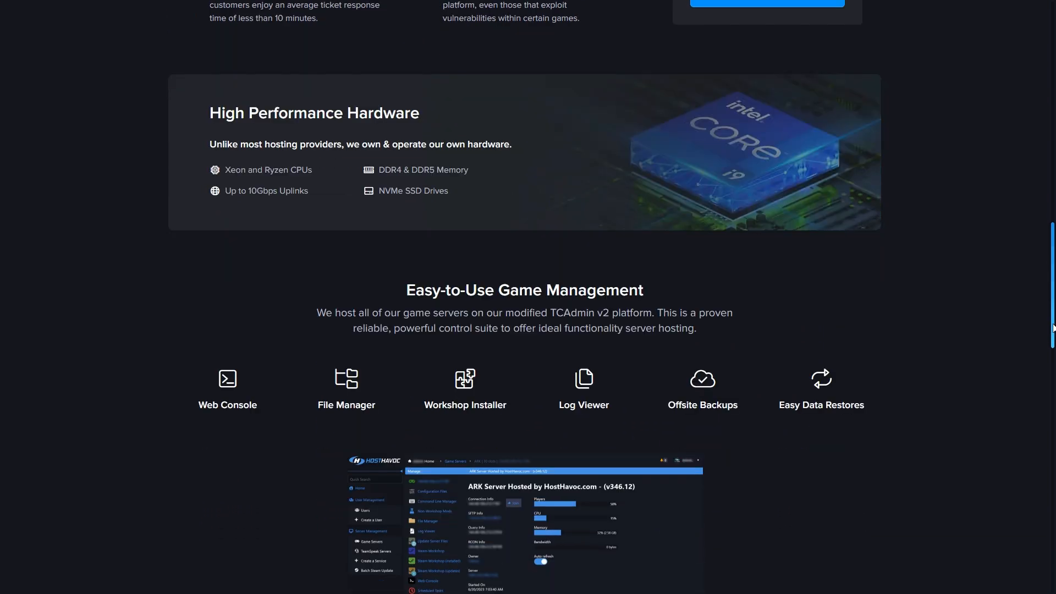
scroll("down", 3)
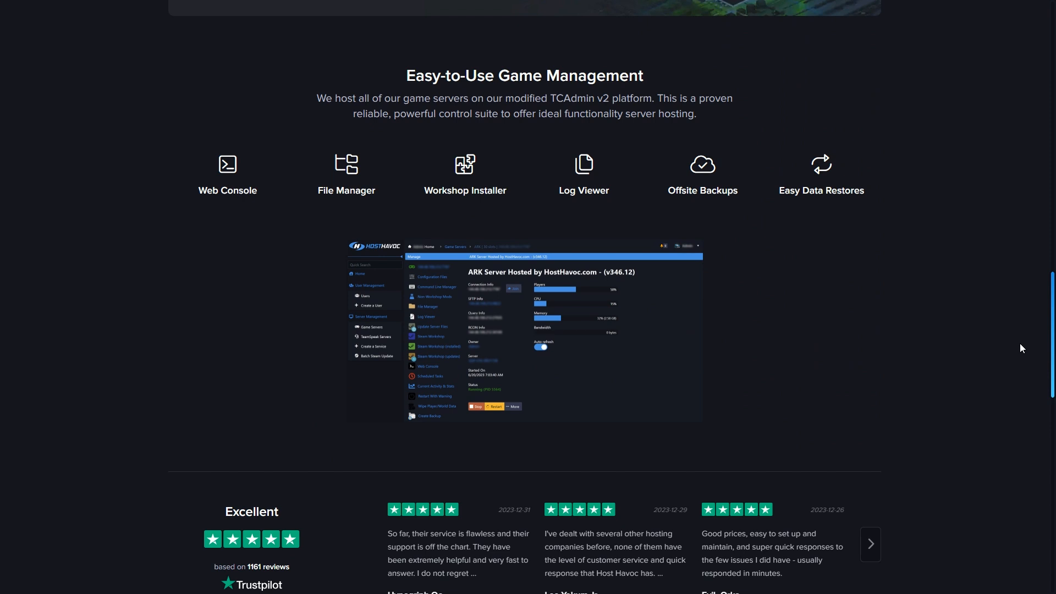
mouse_move(435, 284)
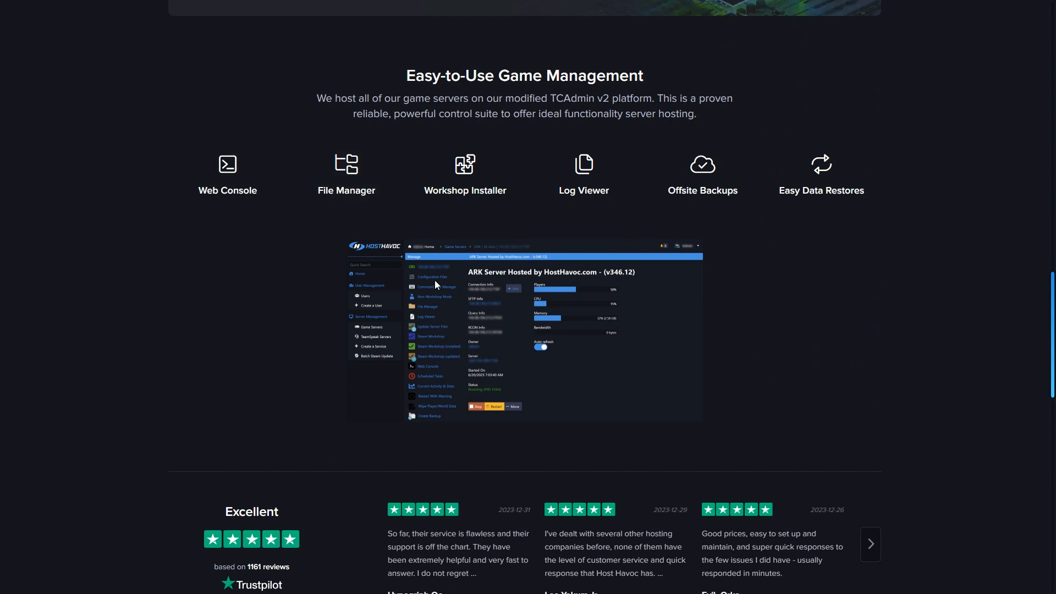